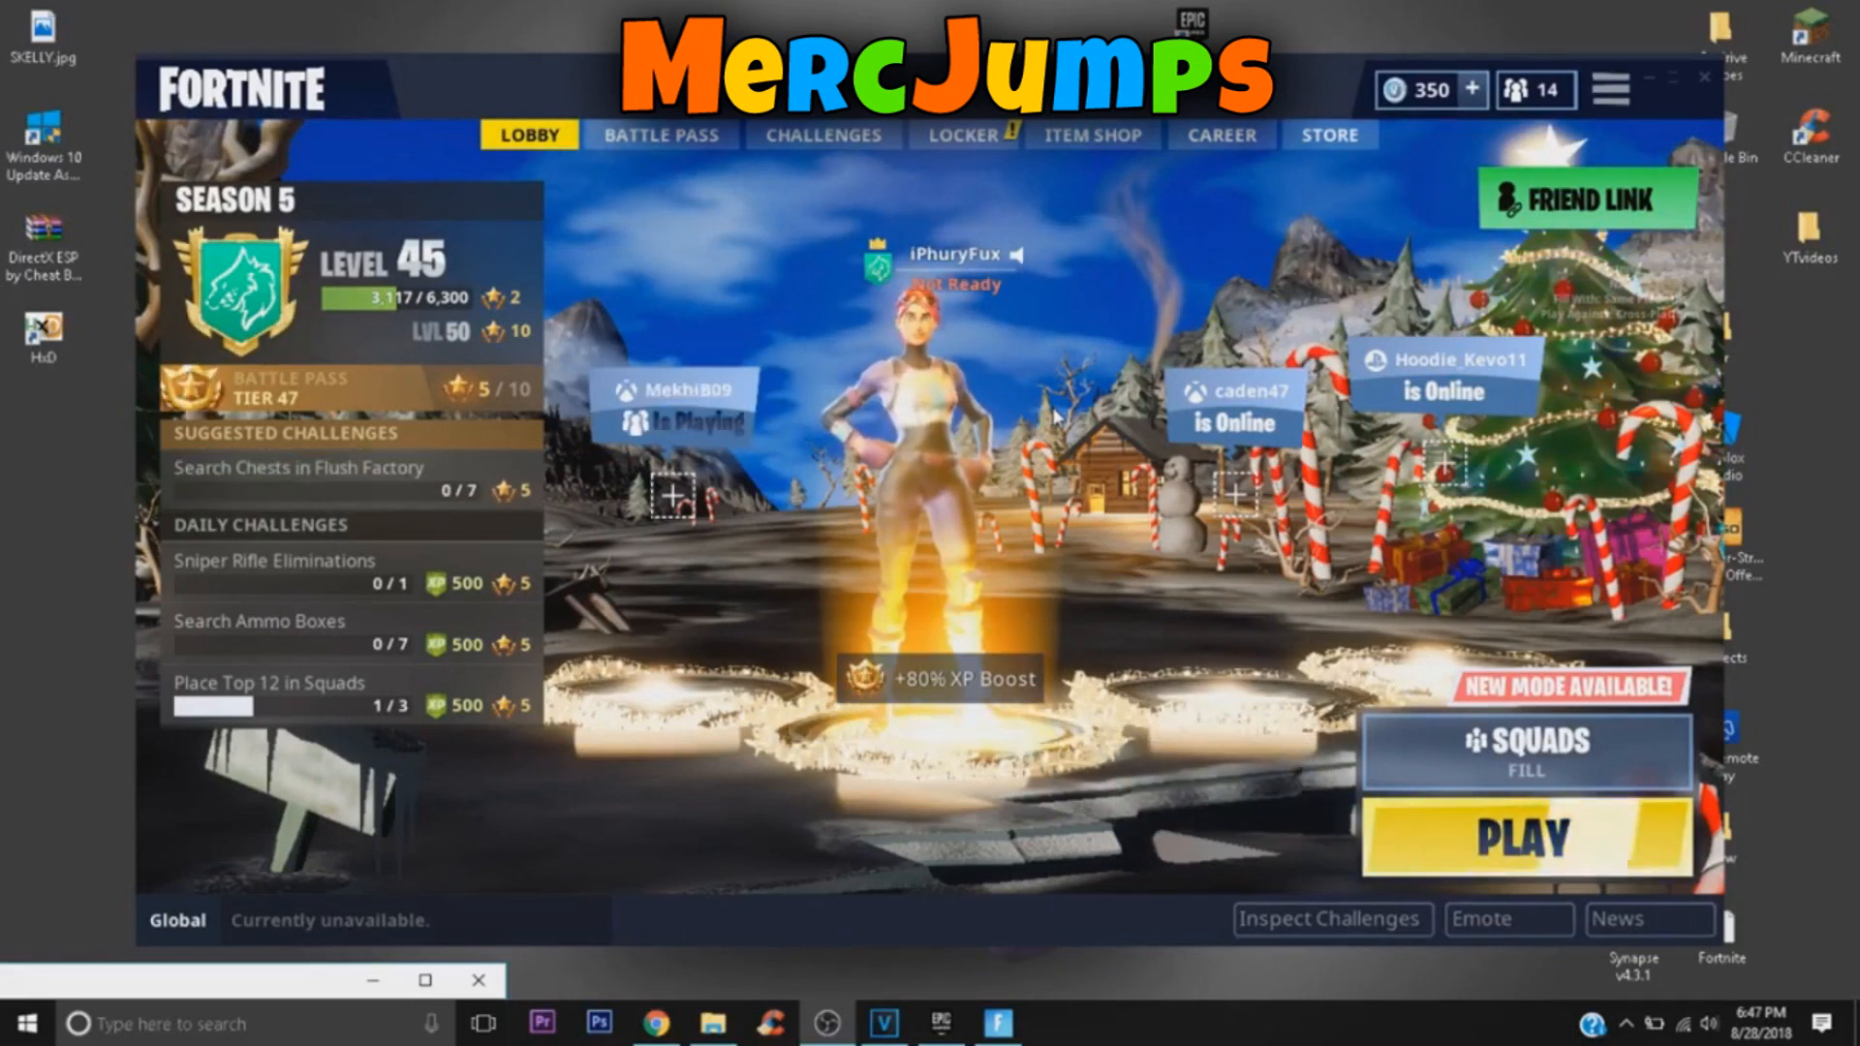
- Download Lobby Changer.zip from the MediaFire page onto the desktop
click(655, 1024)
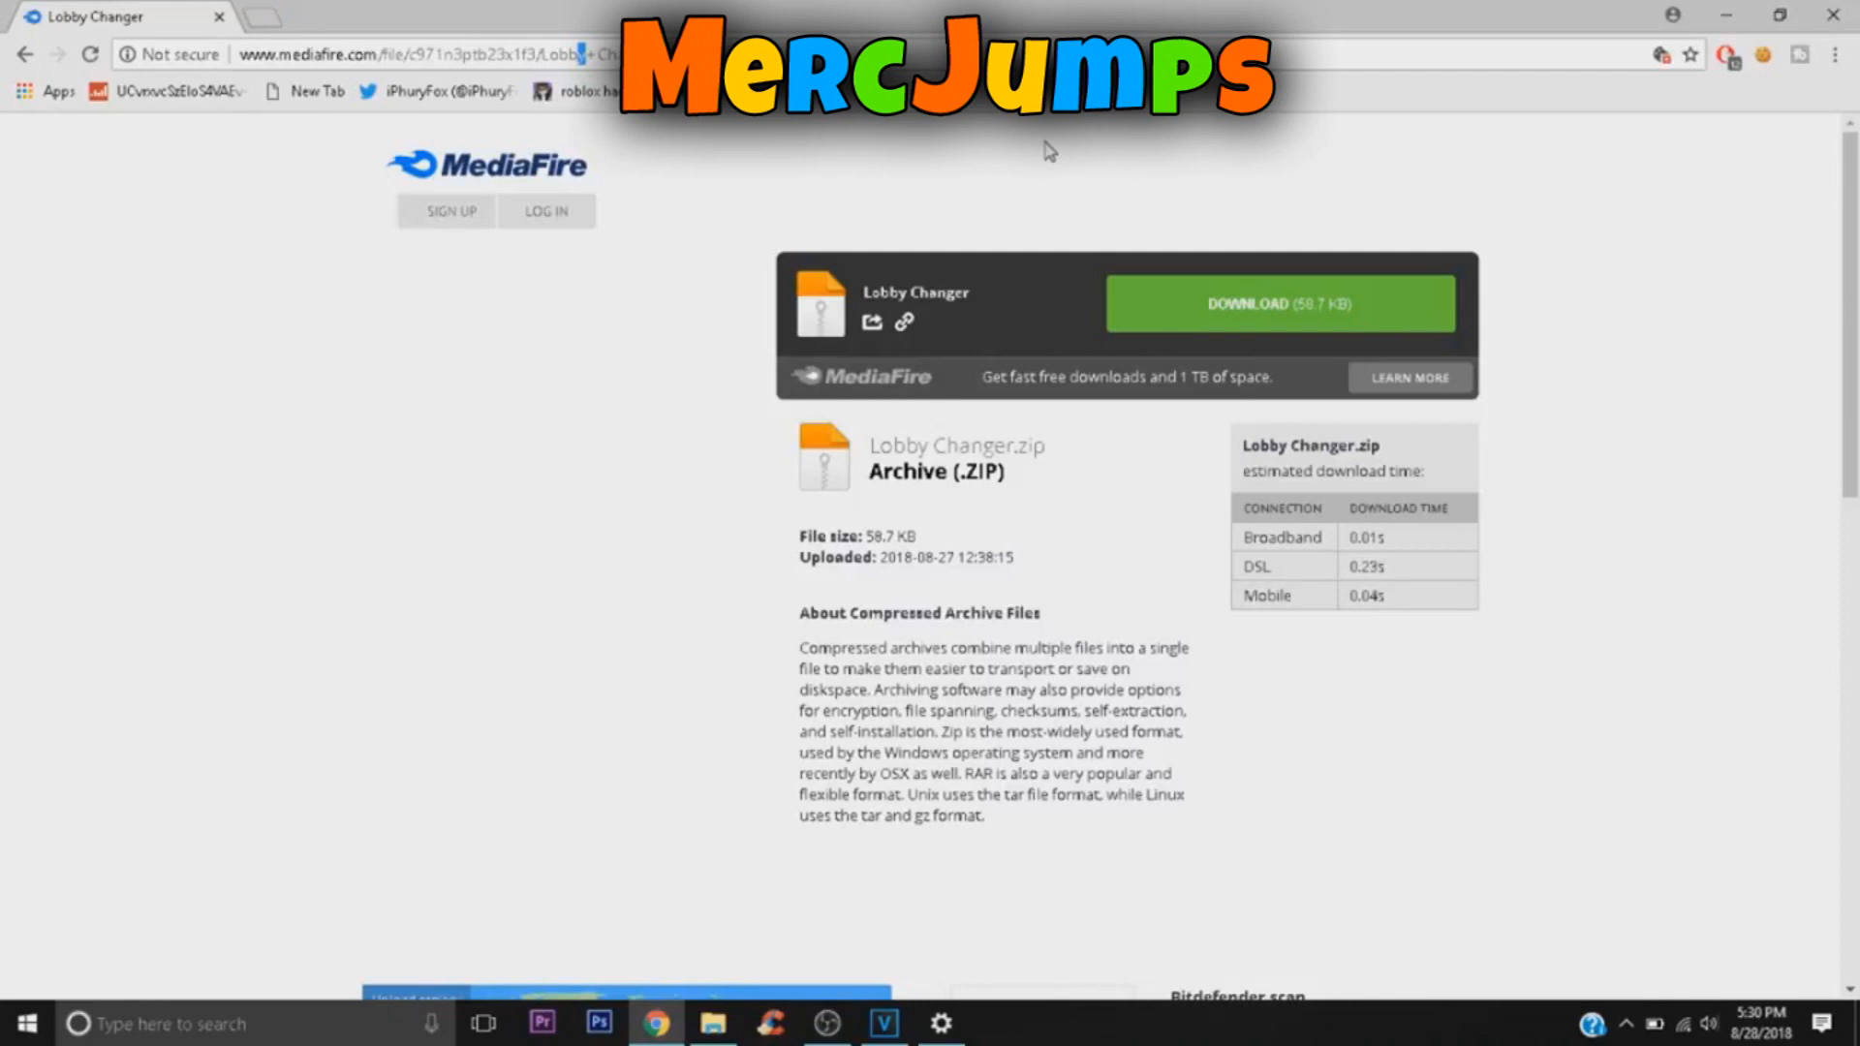
mouse_move(888, 320)
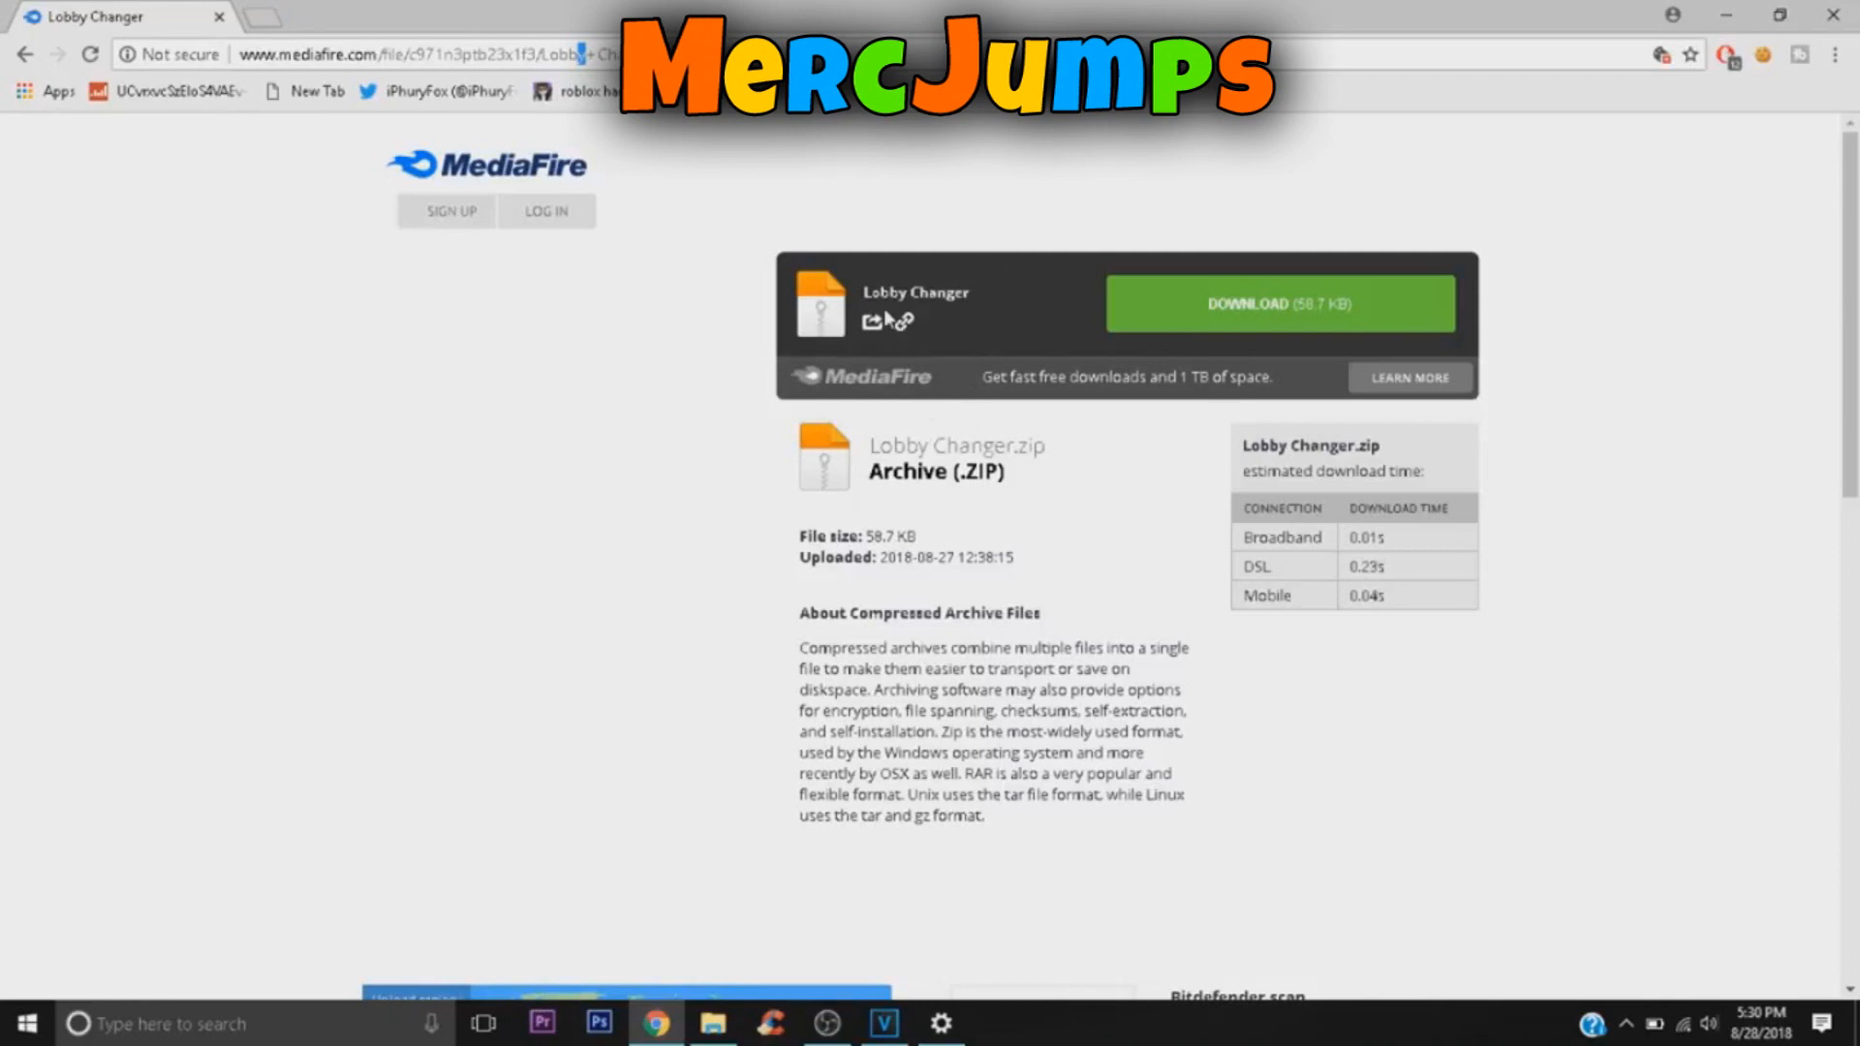
mouse_move(585, 122)
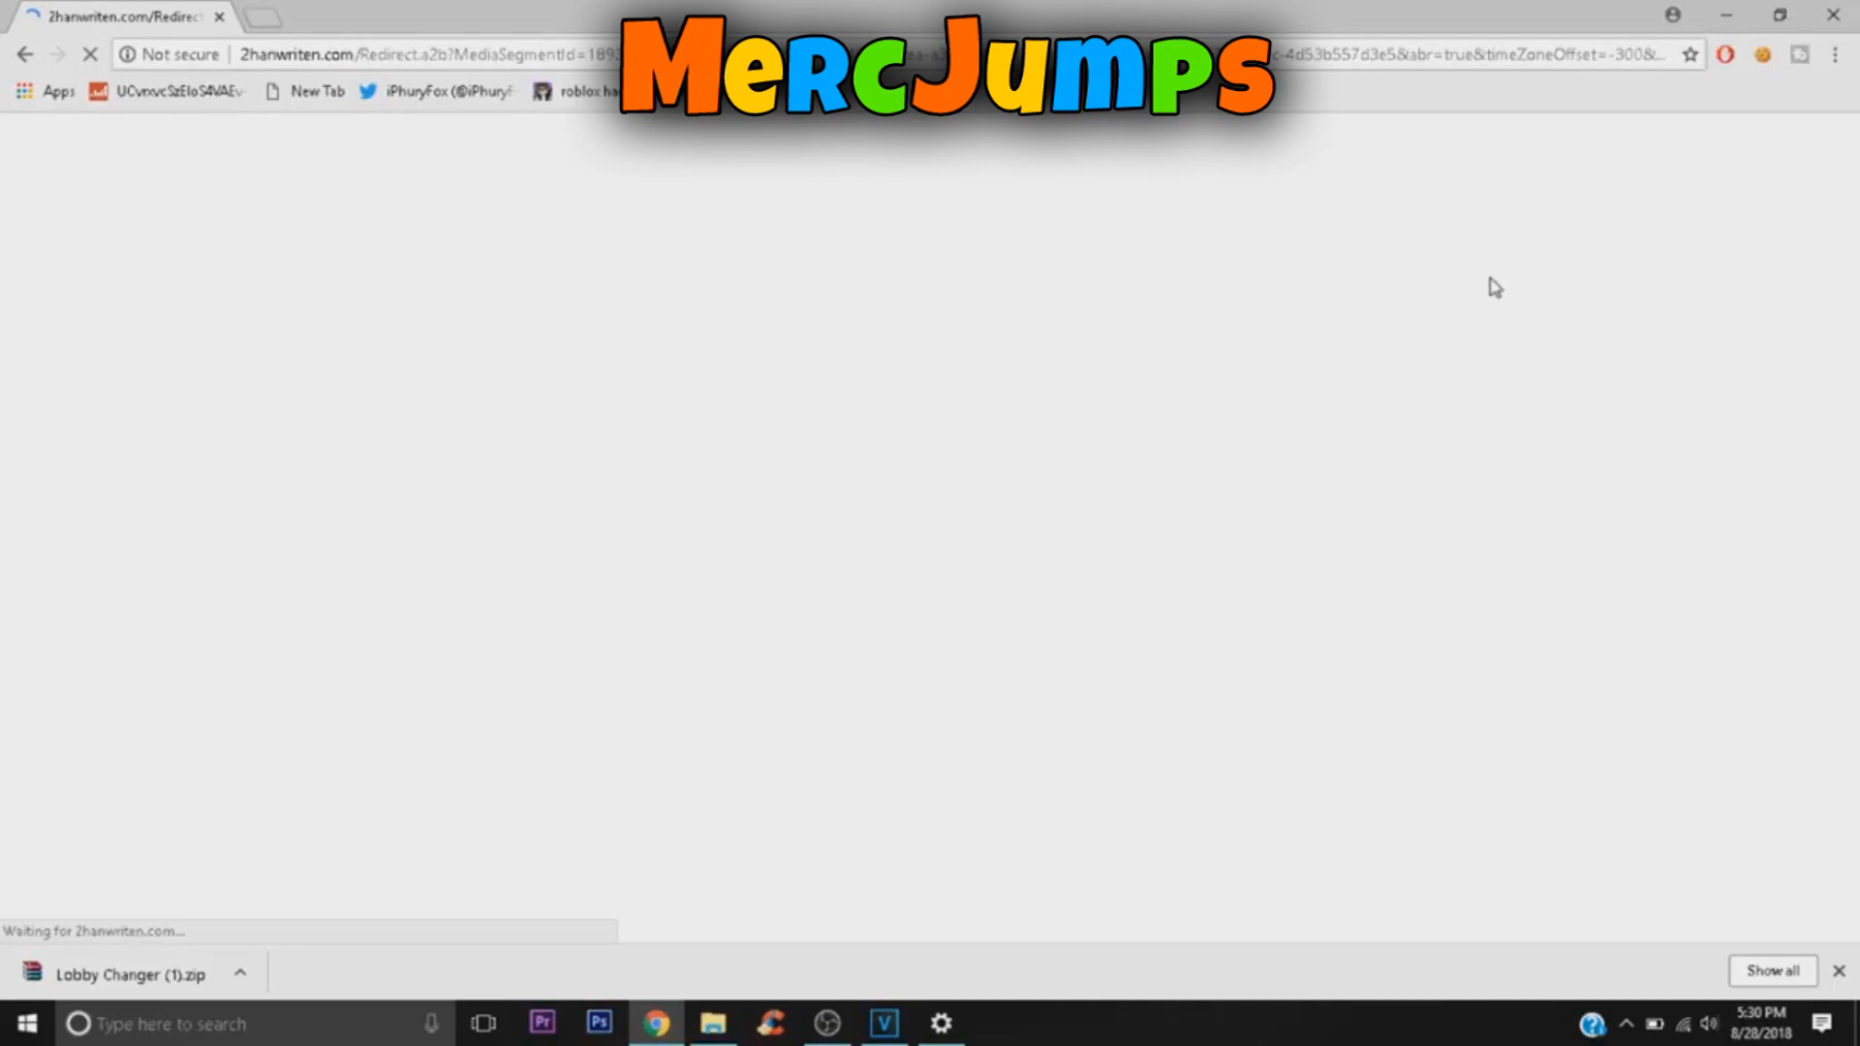
click(1221, 17)
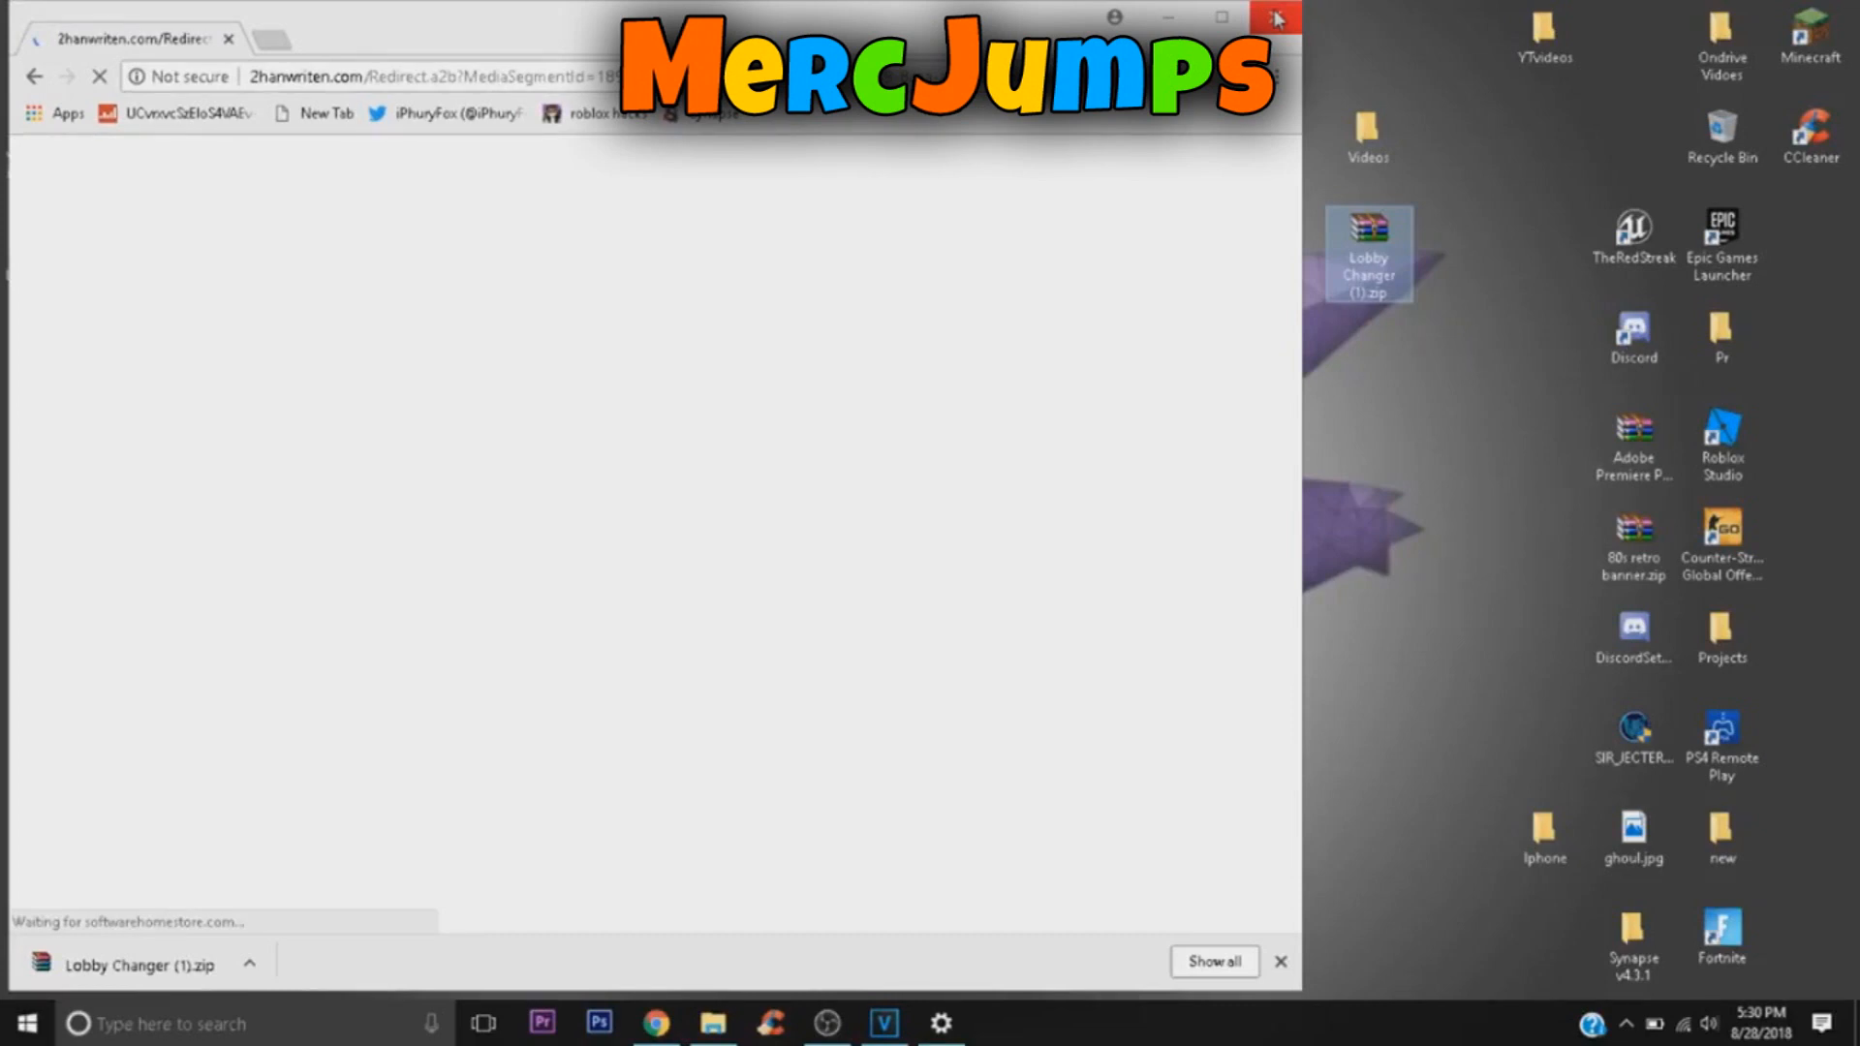
- Extract lobbychanger.bat and bincmp.exe from the zip, close Chrome and start File Explorer
right_click(573, 253)
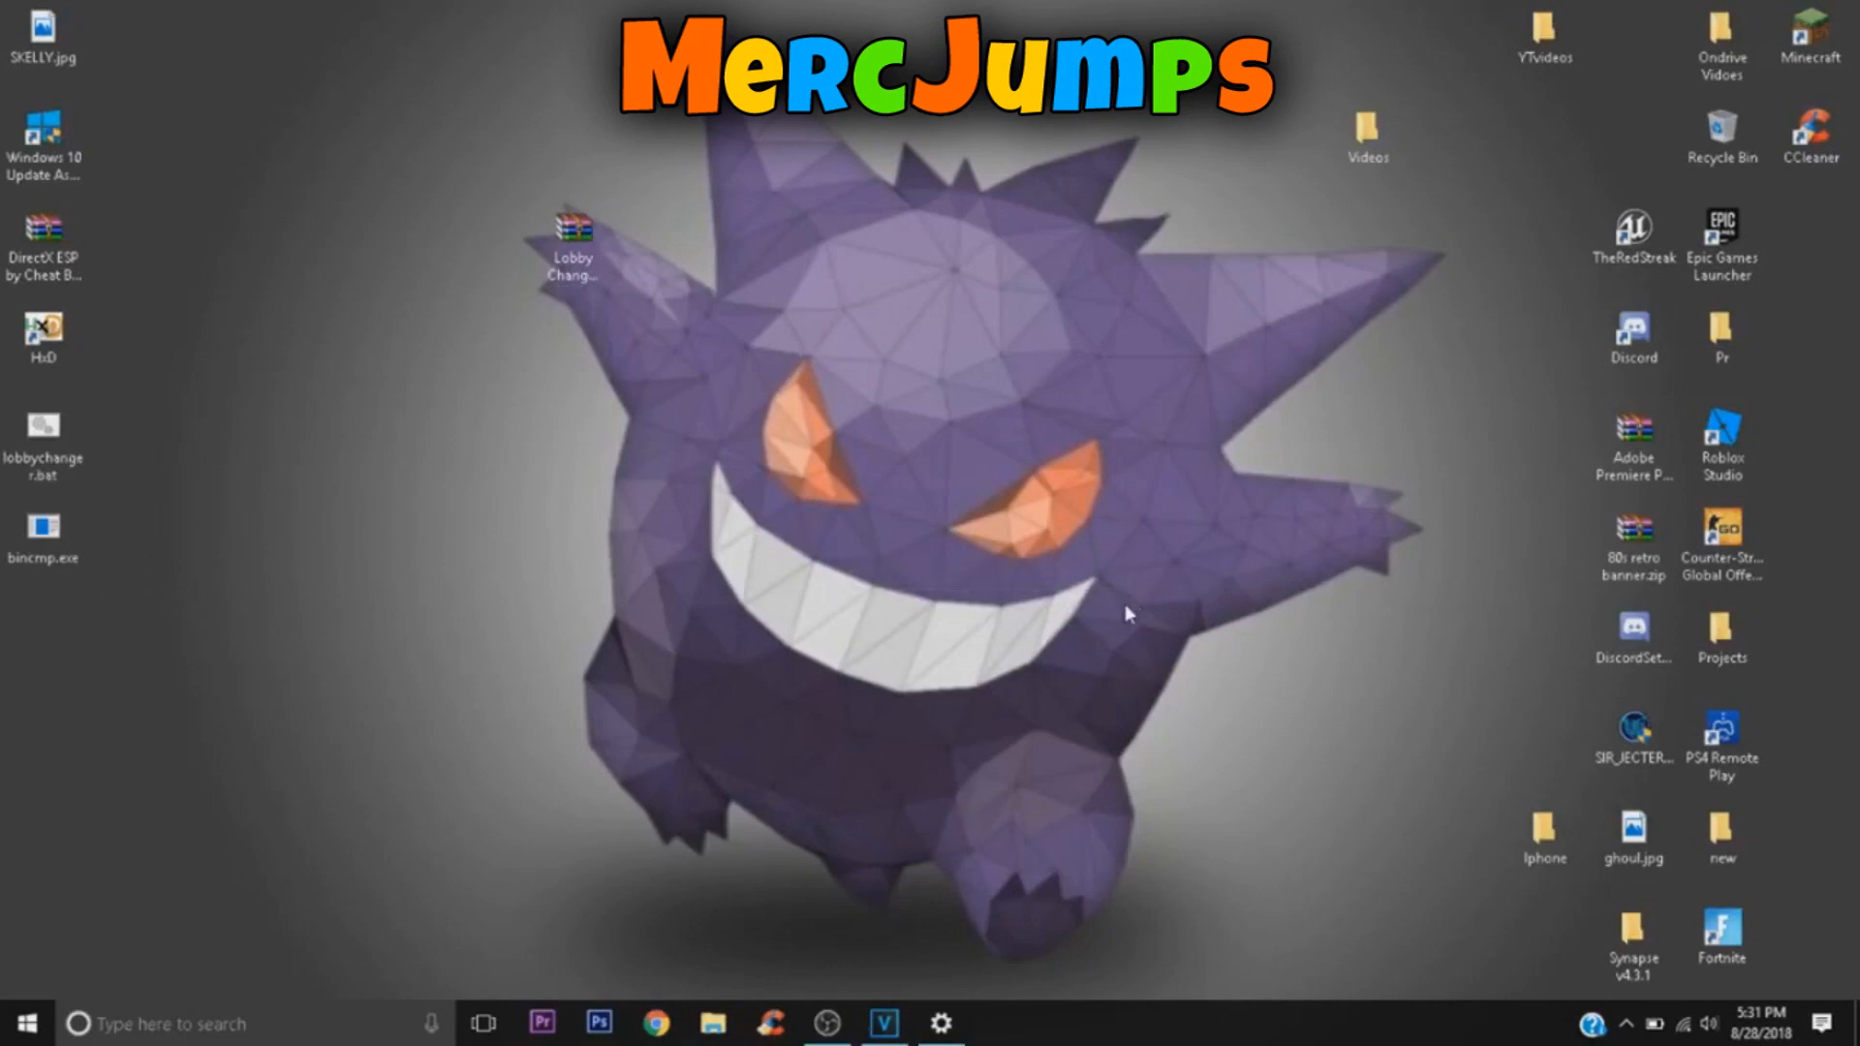
click(712, 1023)
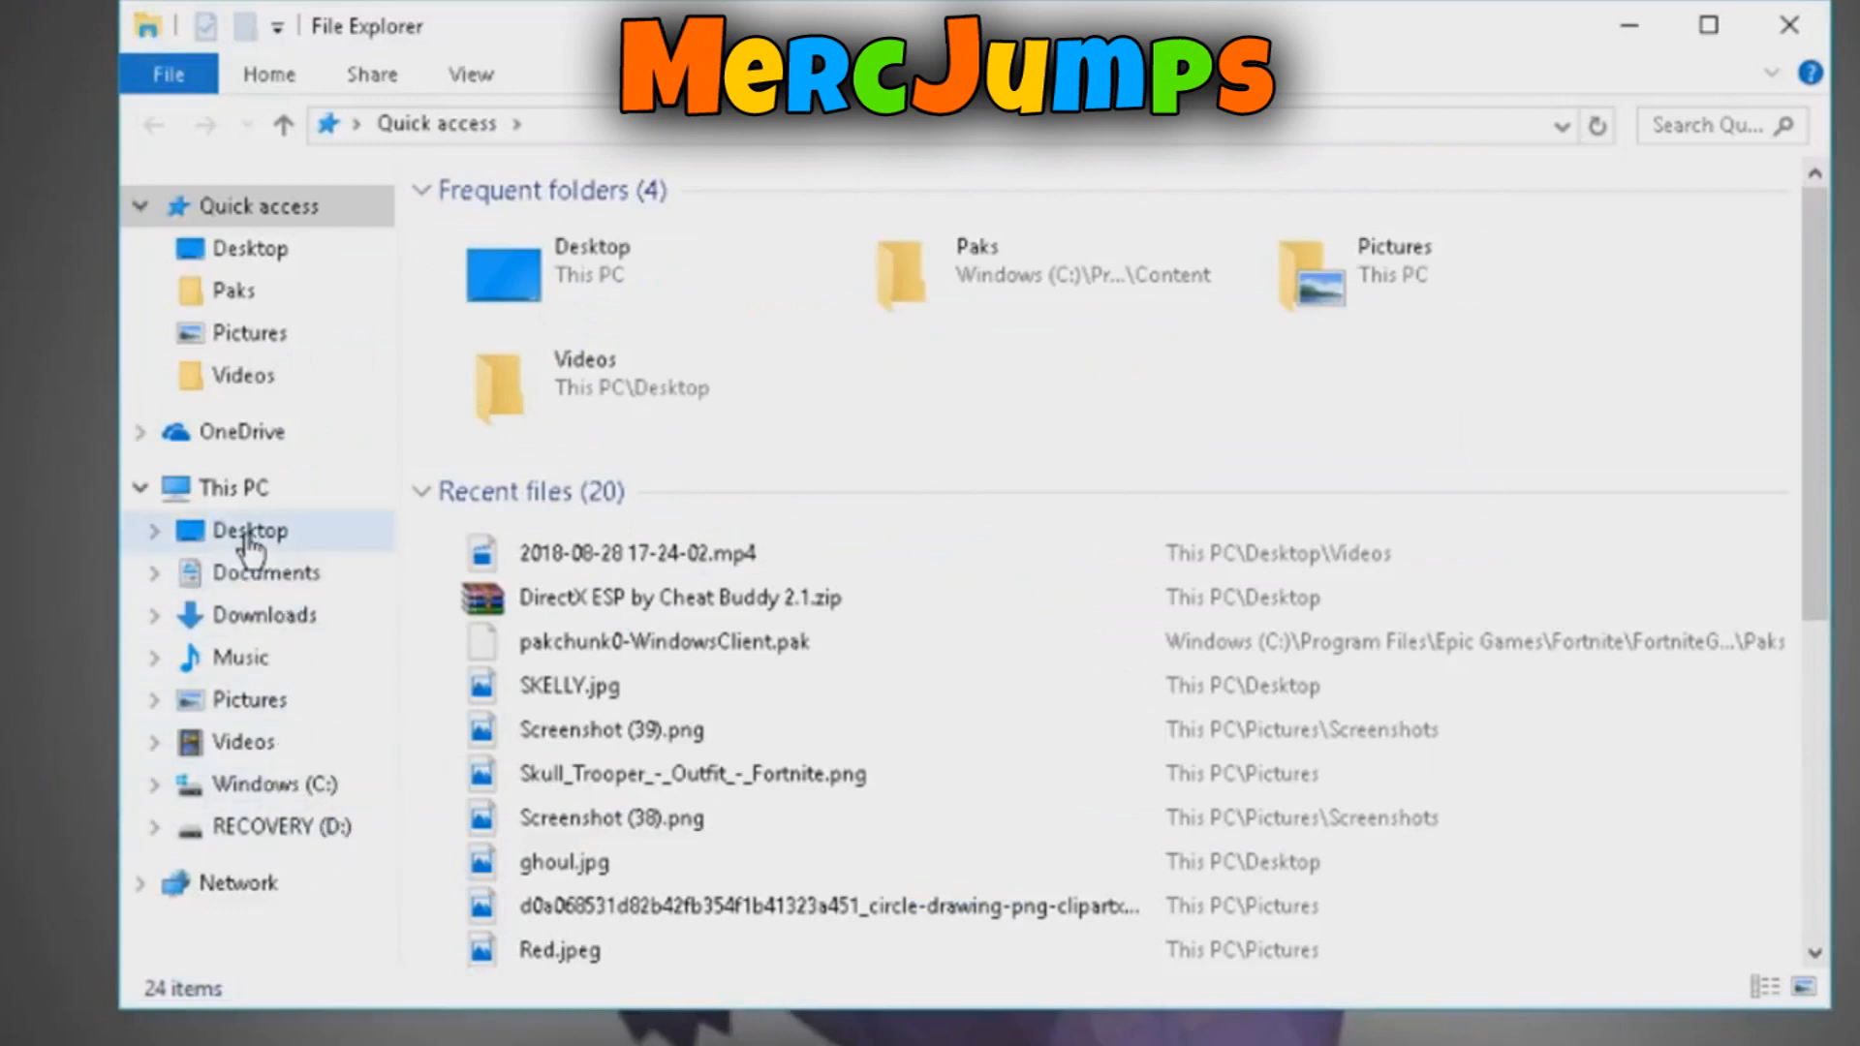
mouse_move(232, 486)
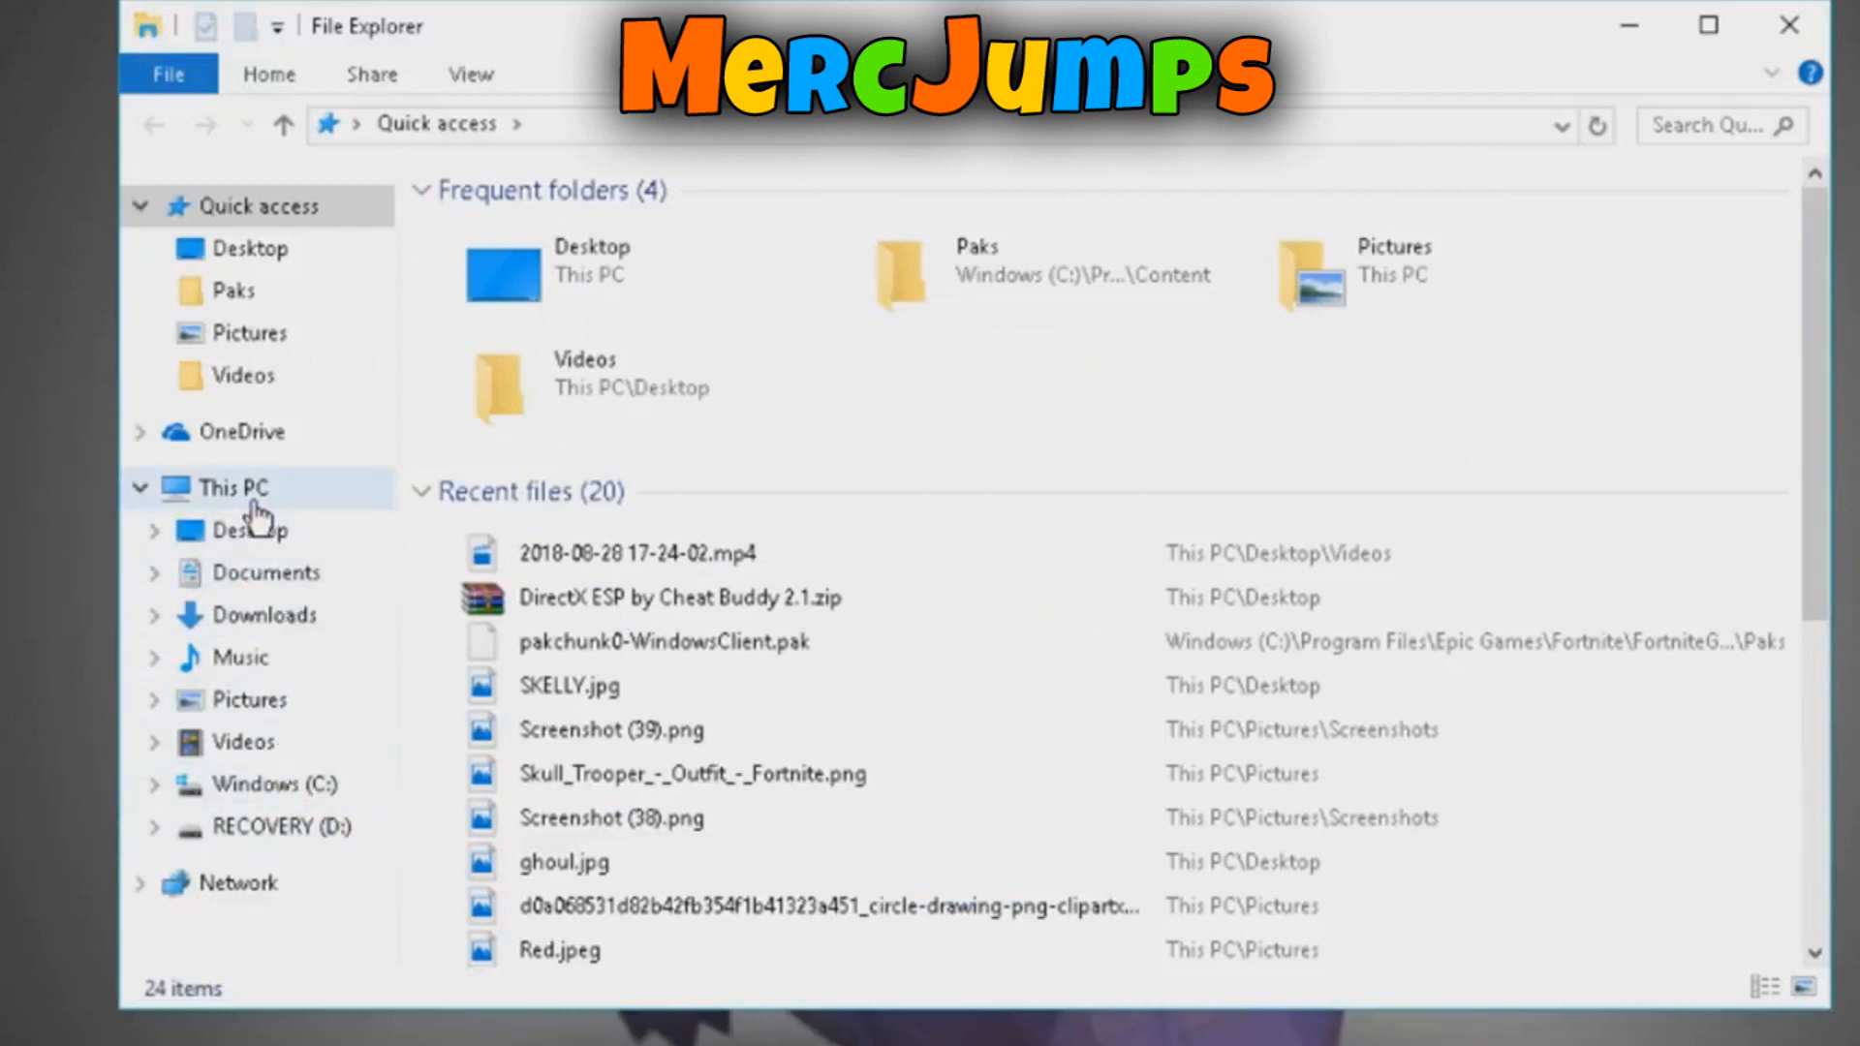
- Browse from This PC into Windows (C:) and then Program Files
click(238, 486)
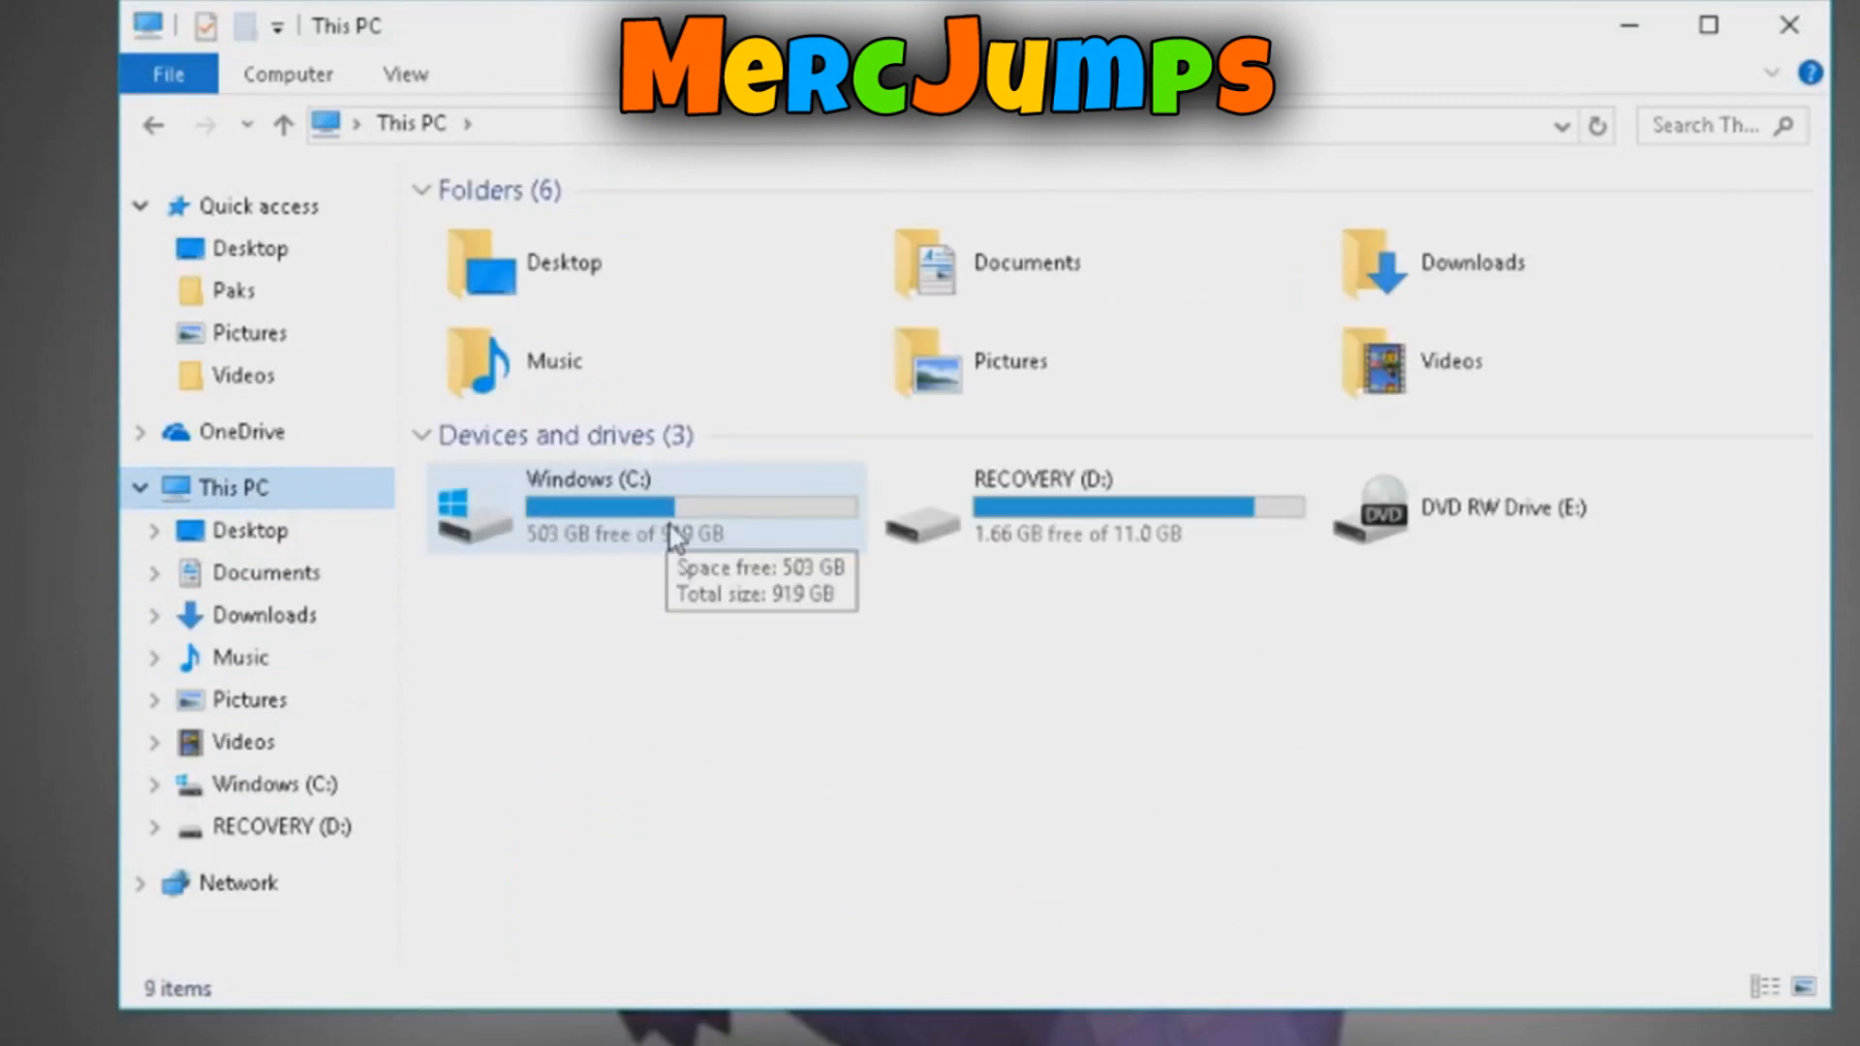
double_click(587, 507)
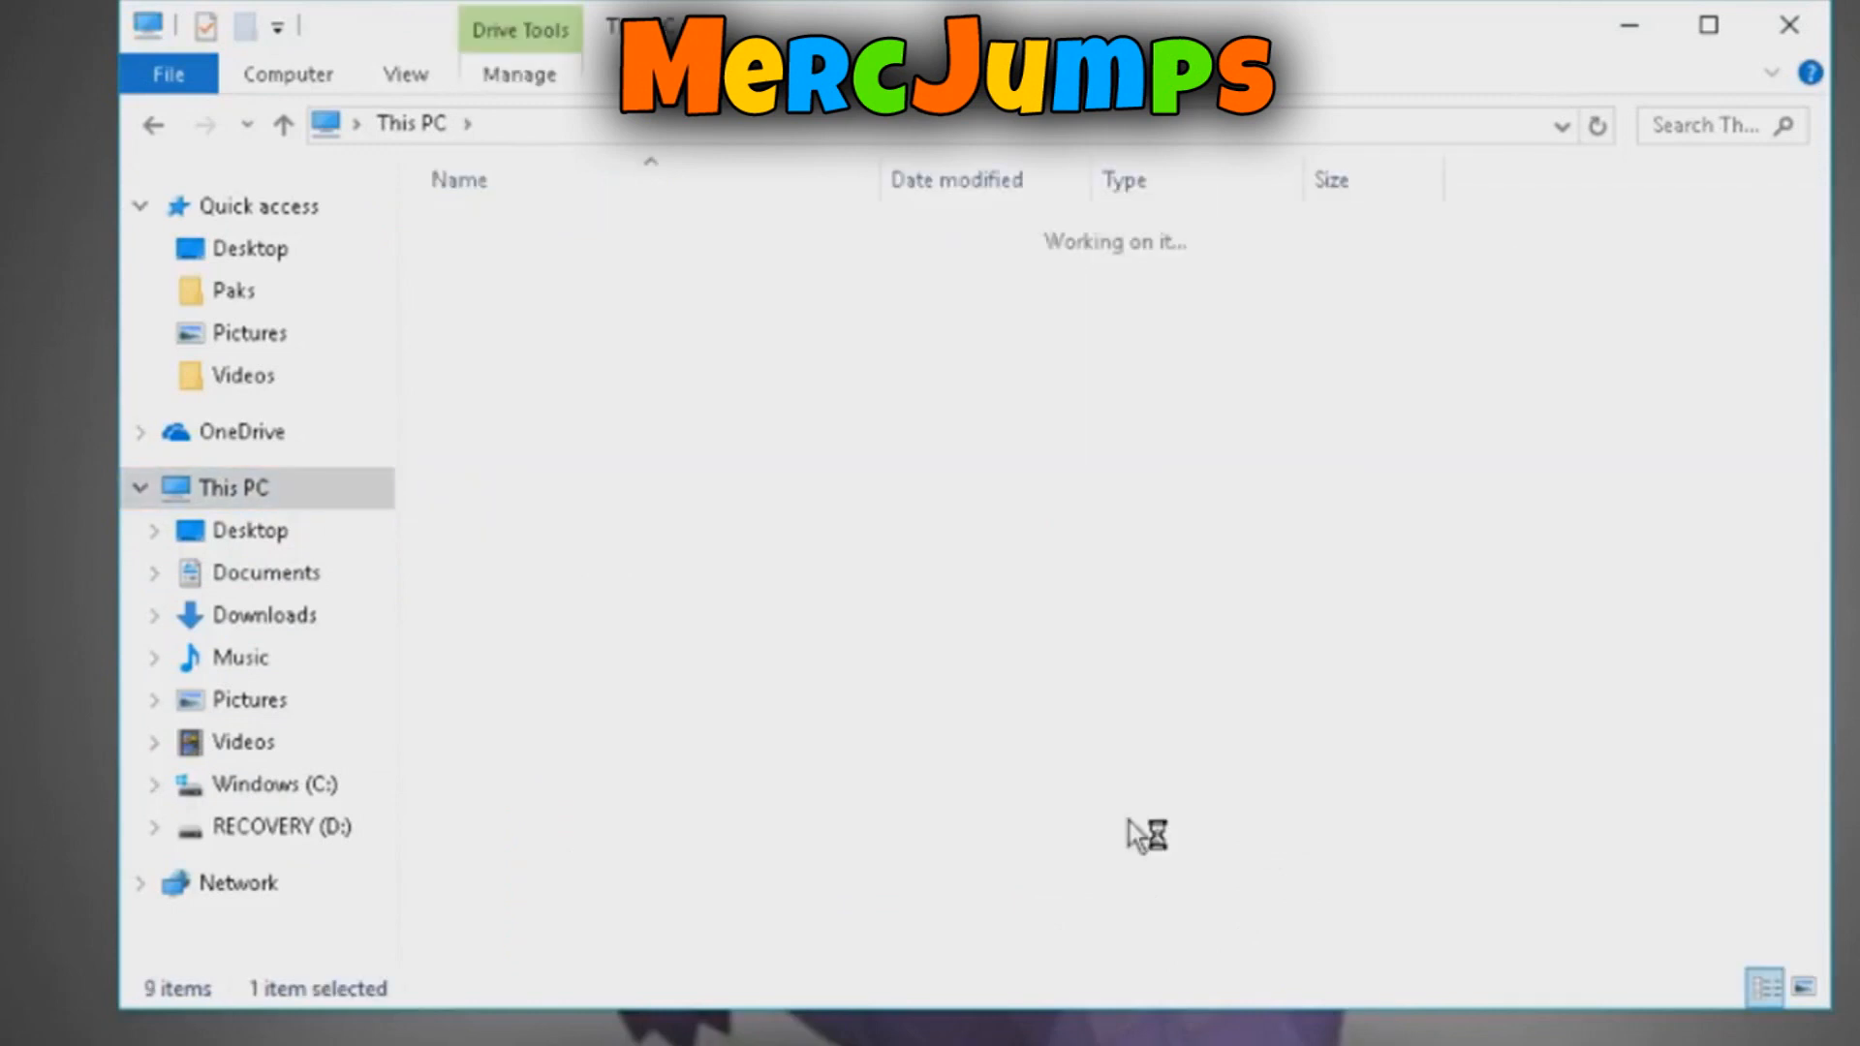
double_click(259, 784)
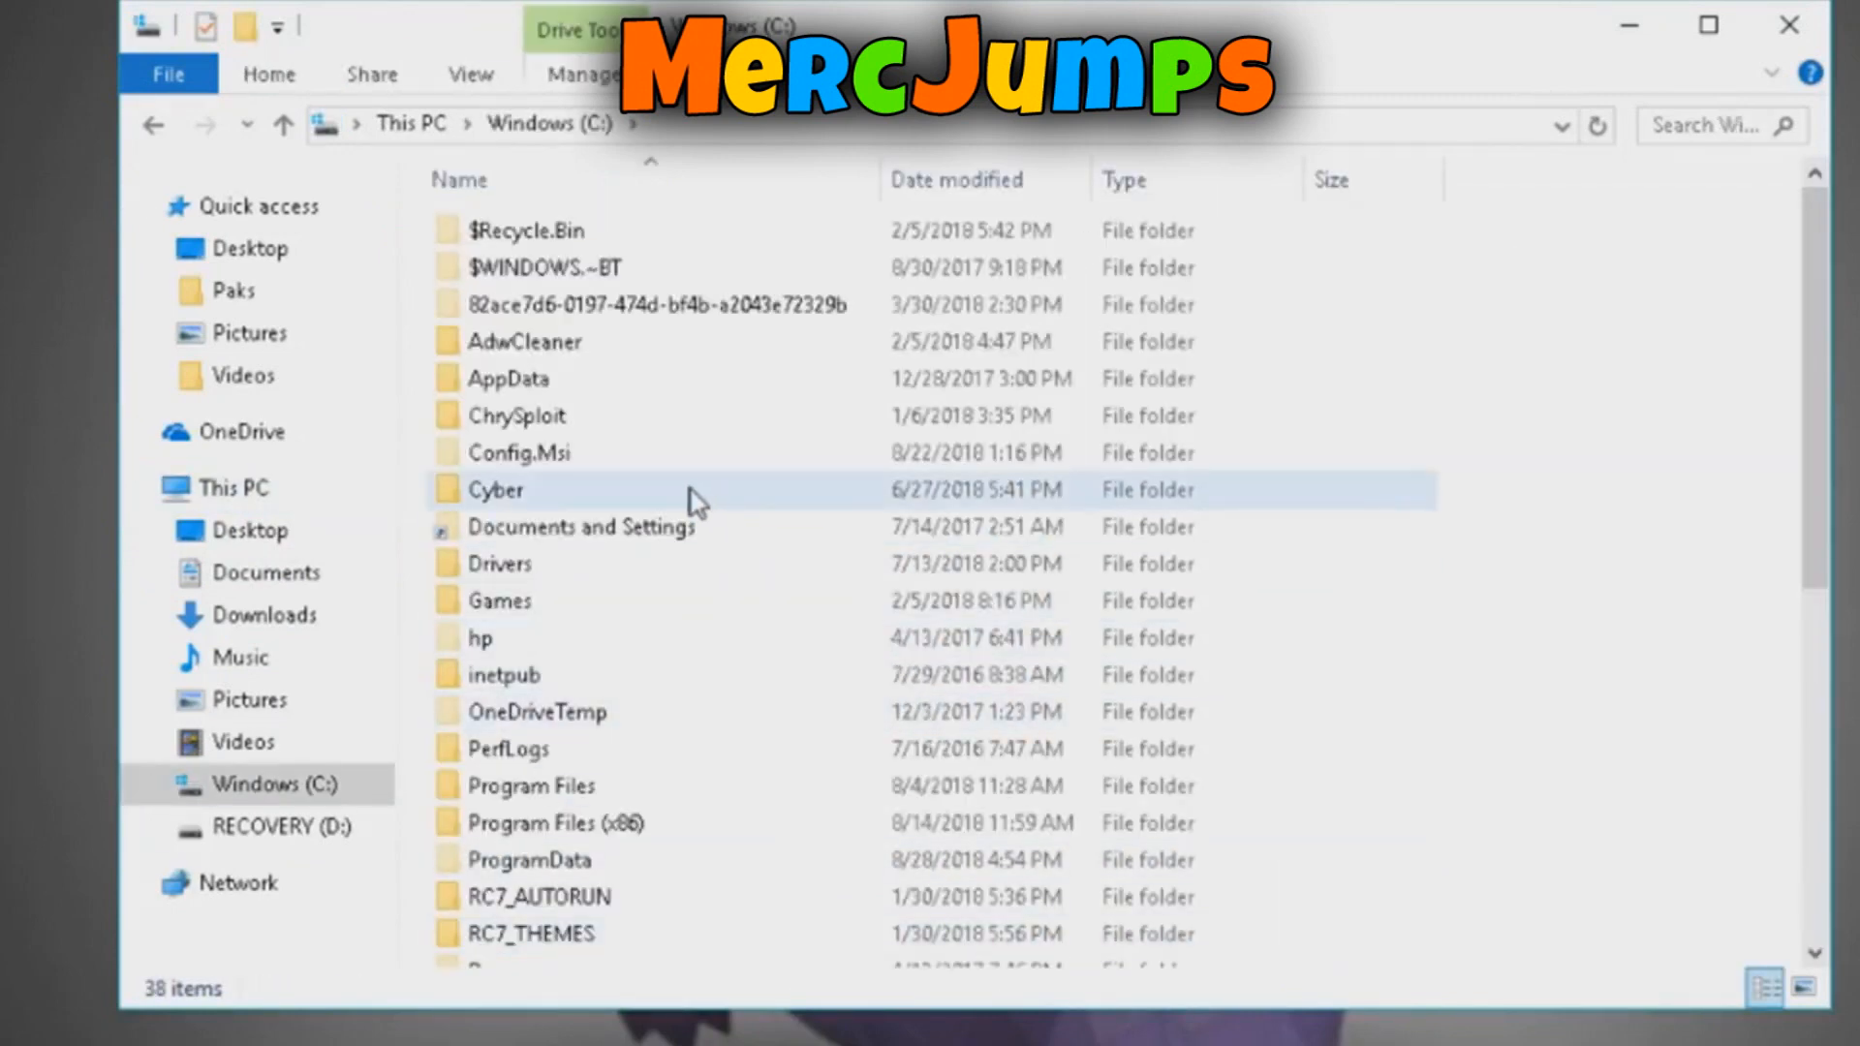
scroll(down, 3)
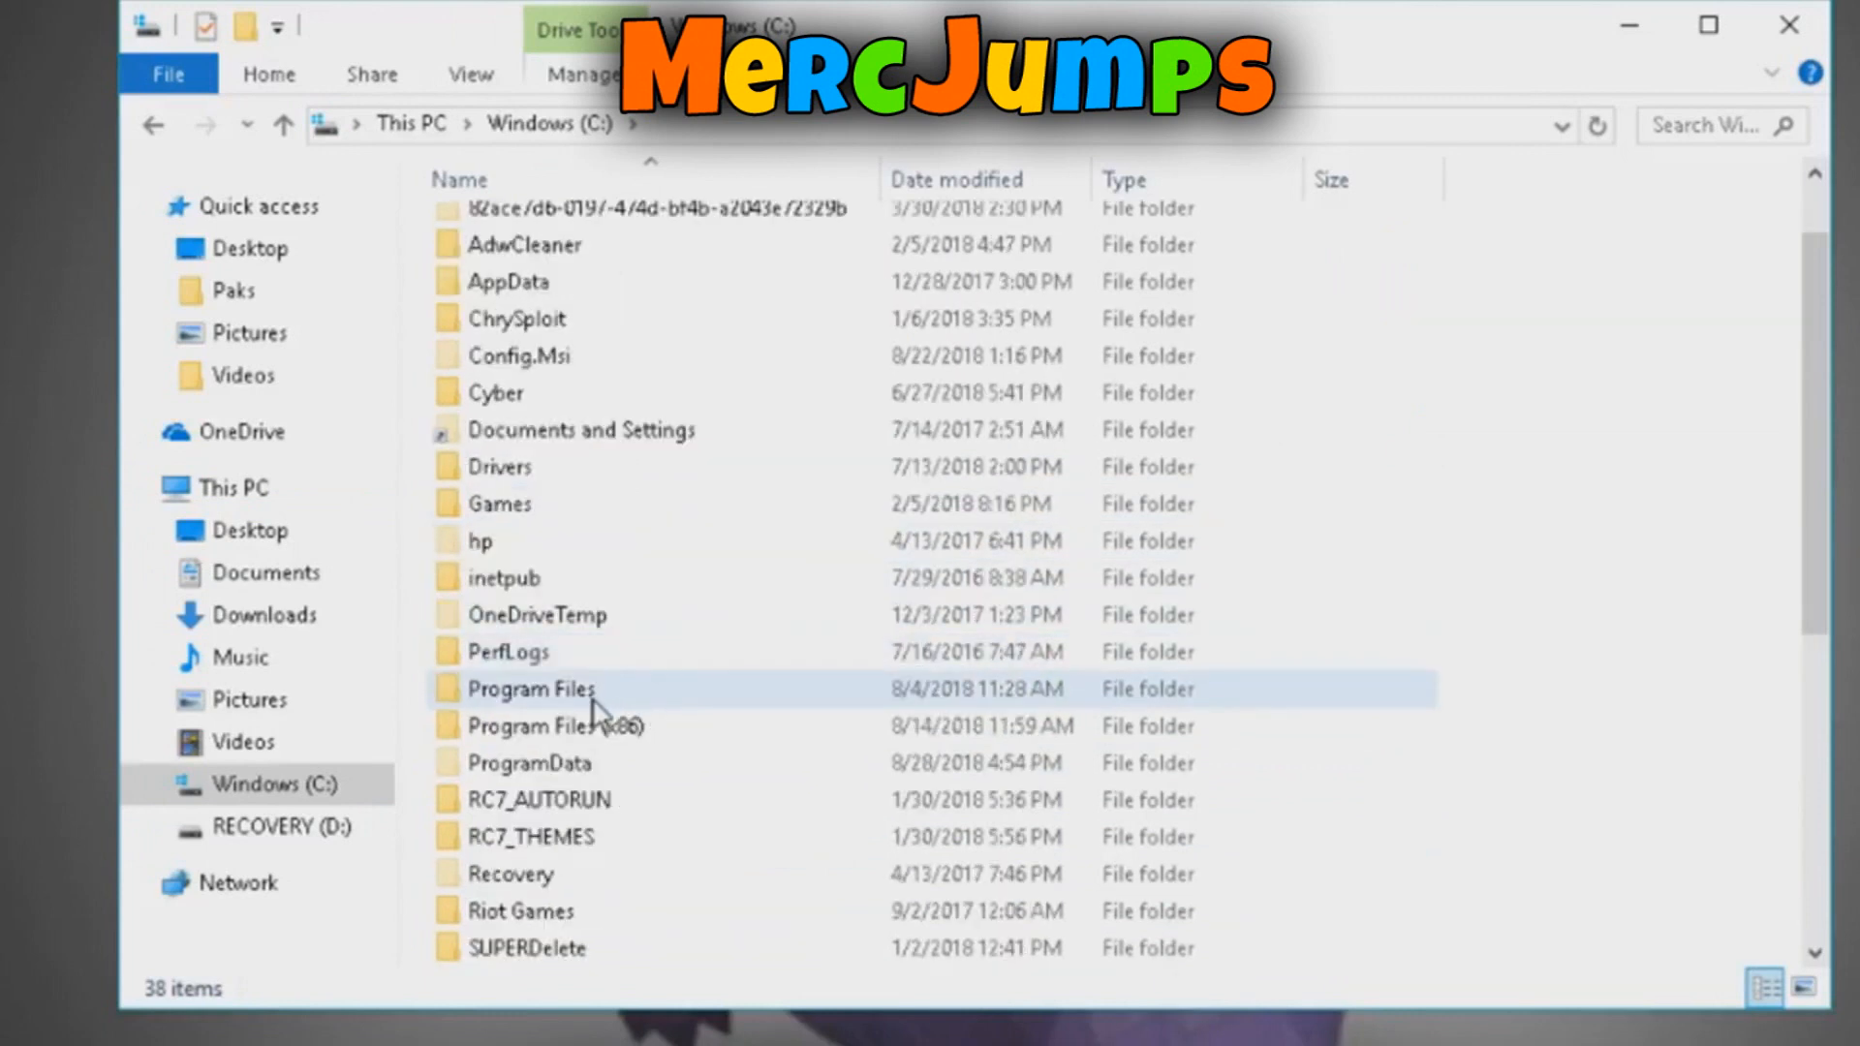
double_click(532, 689)
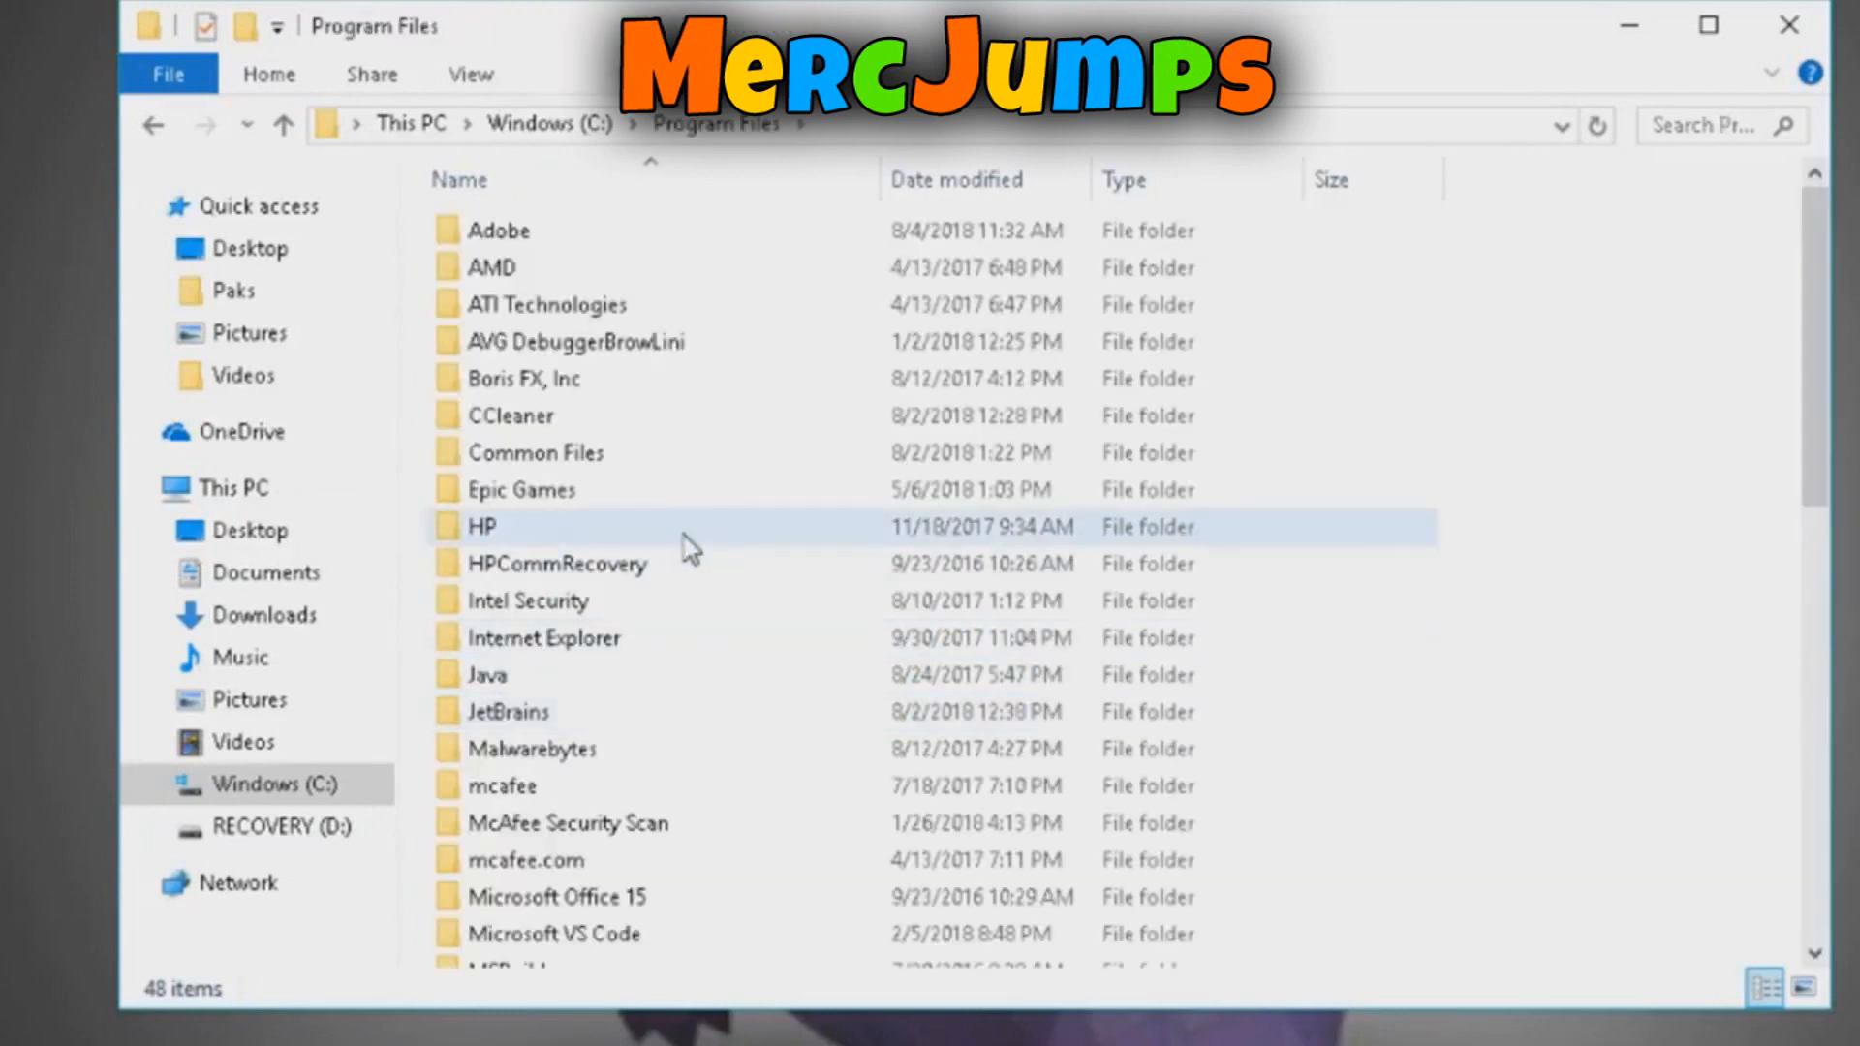
- Continue through Epic Games, Fortnite, FortniteGame and Content into the Paks folder
click(522, 490)
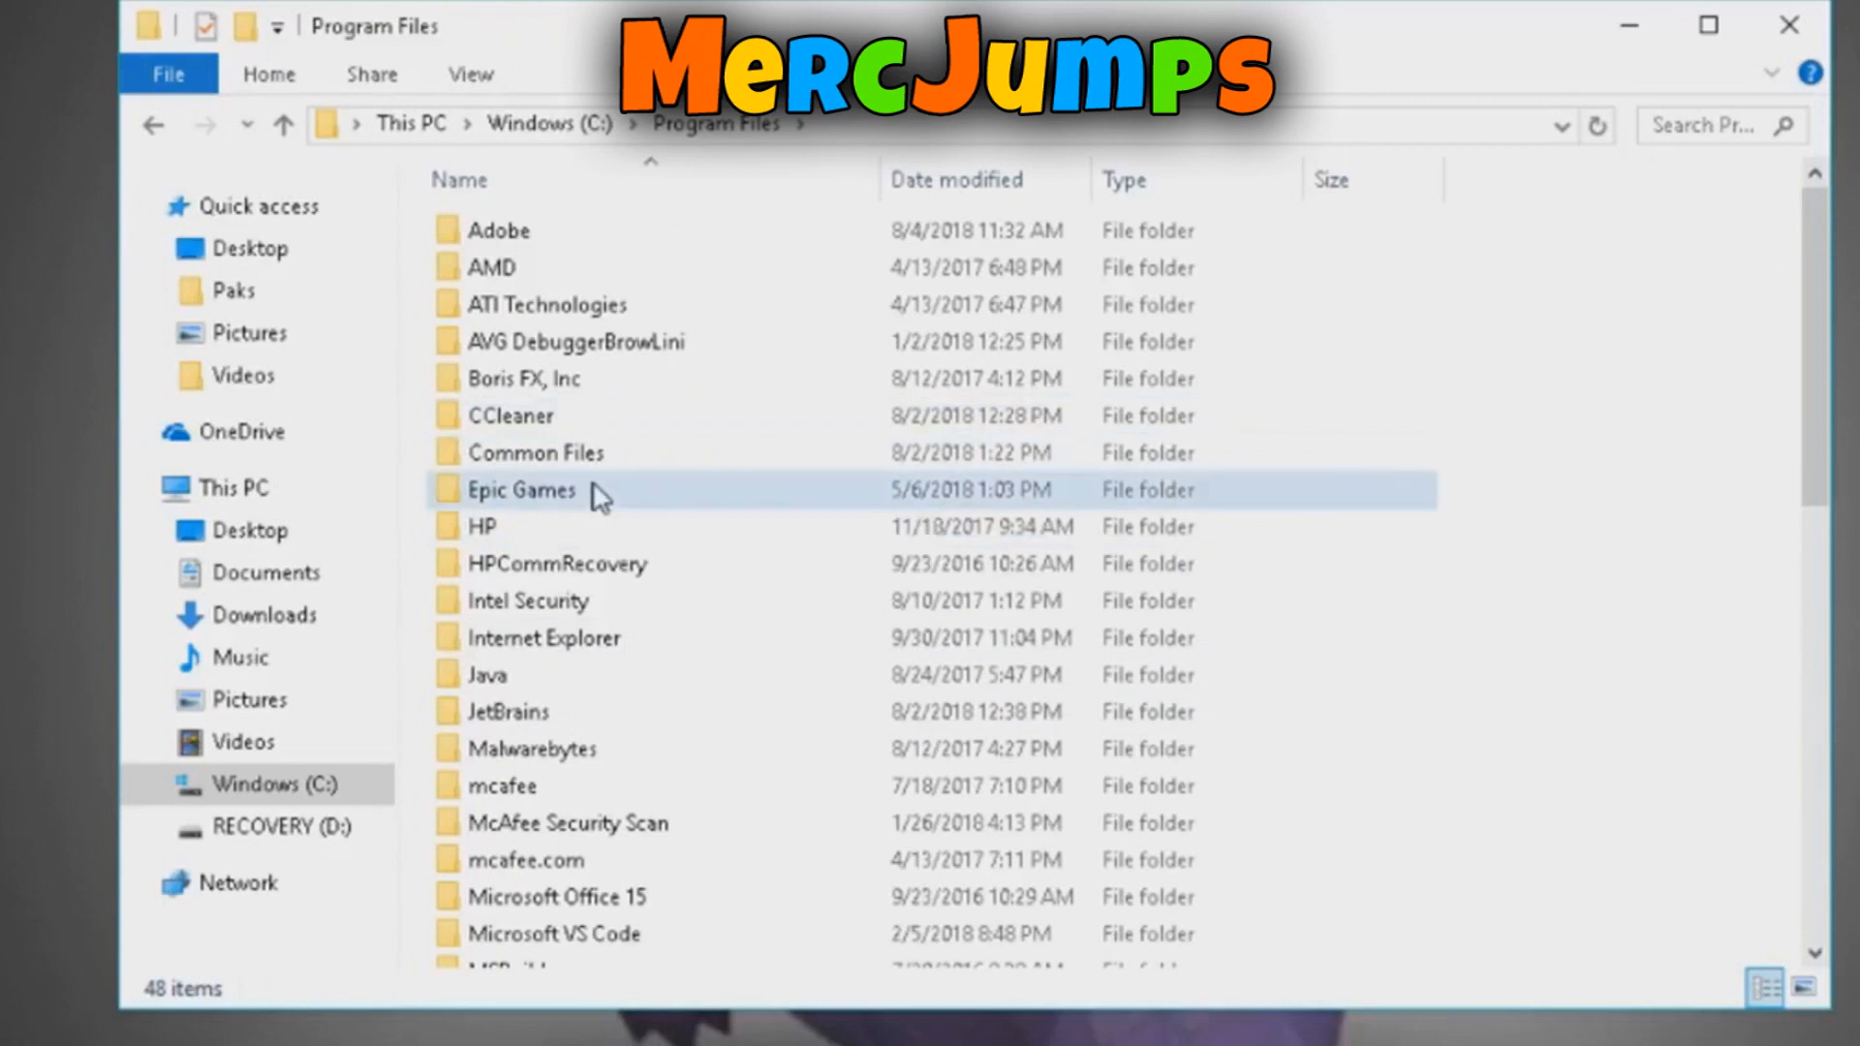
double_click(521, 490)
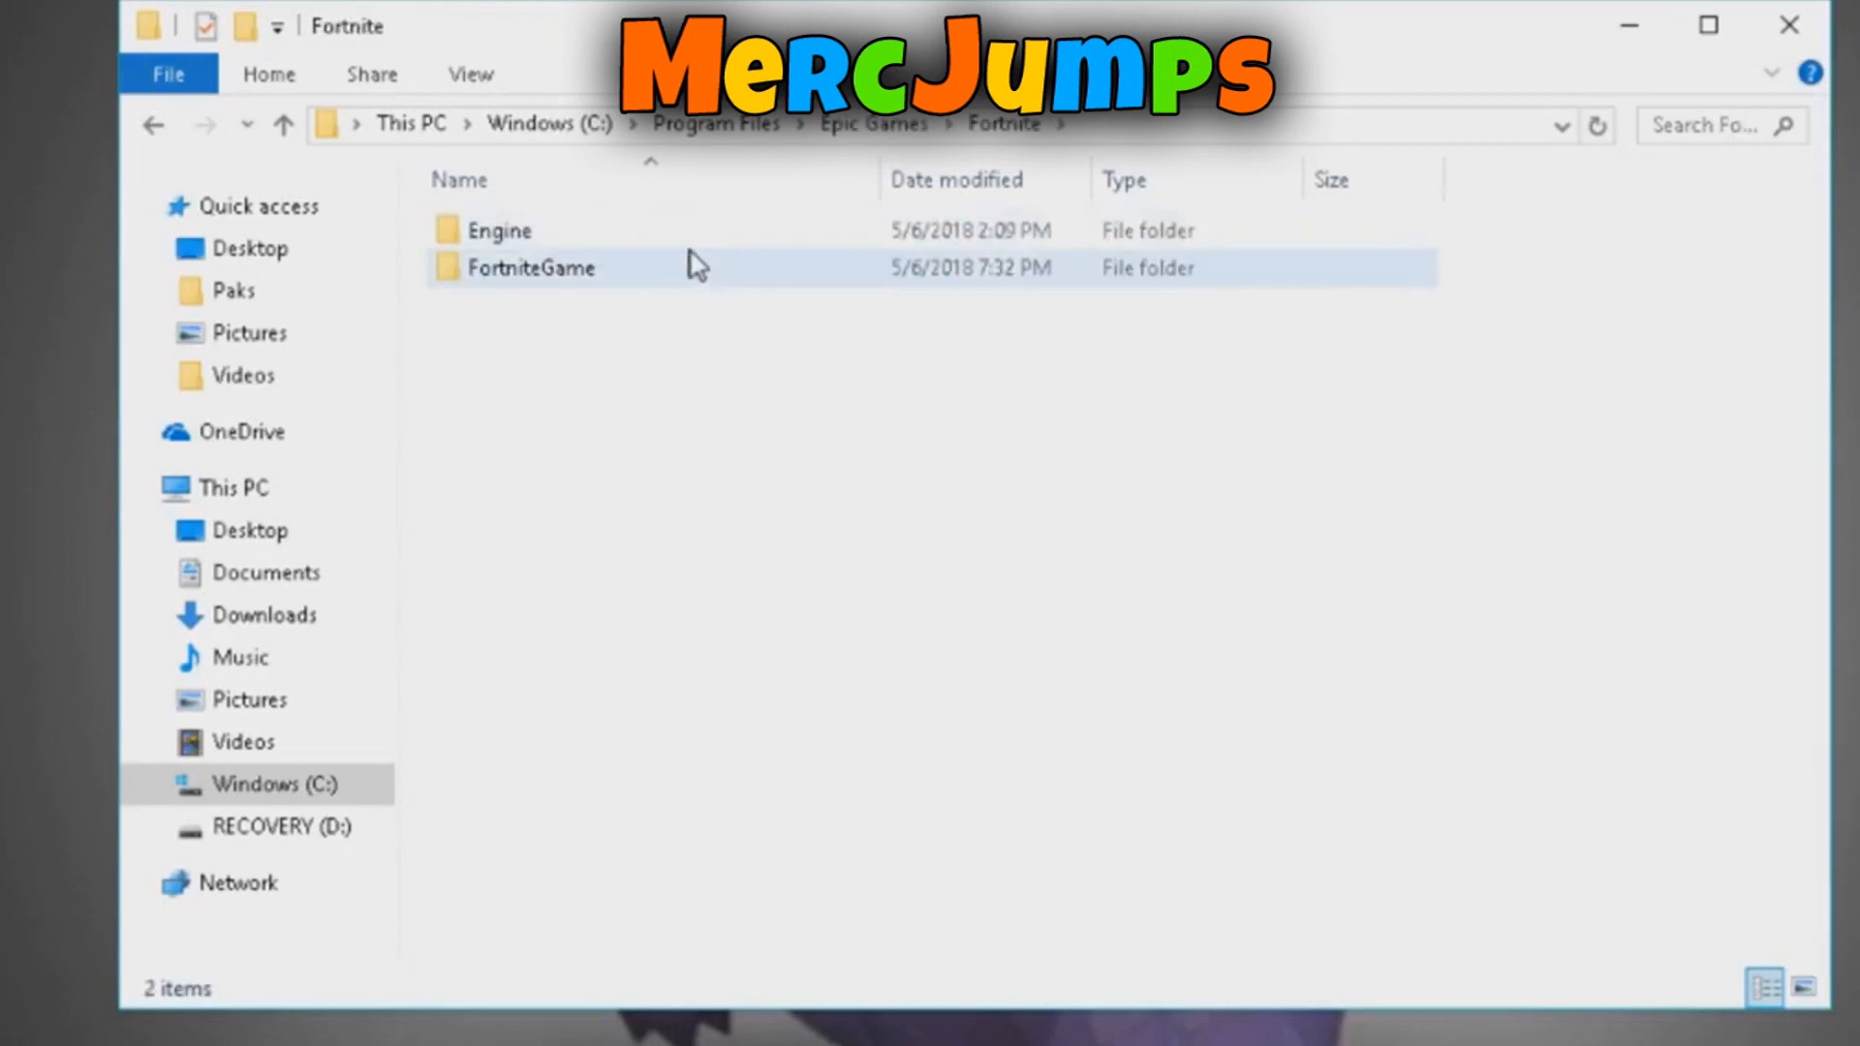
double_click(530, 268)
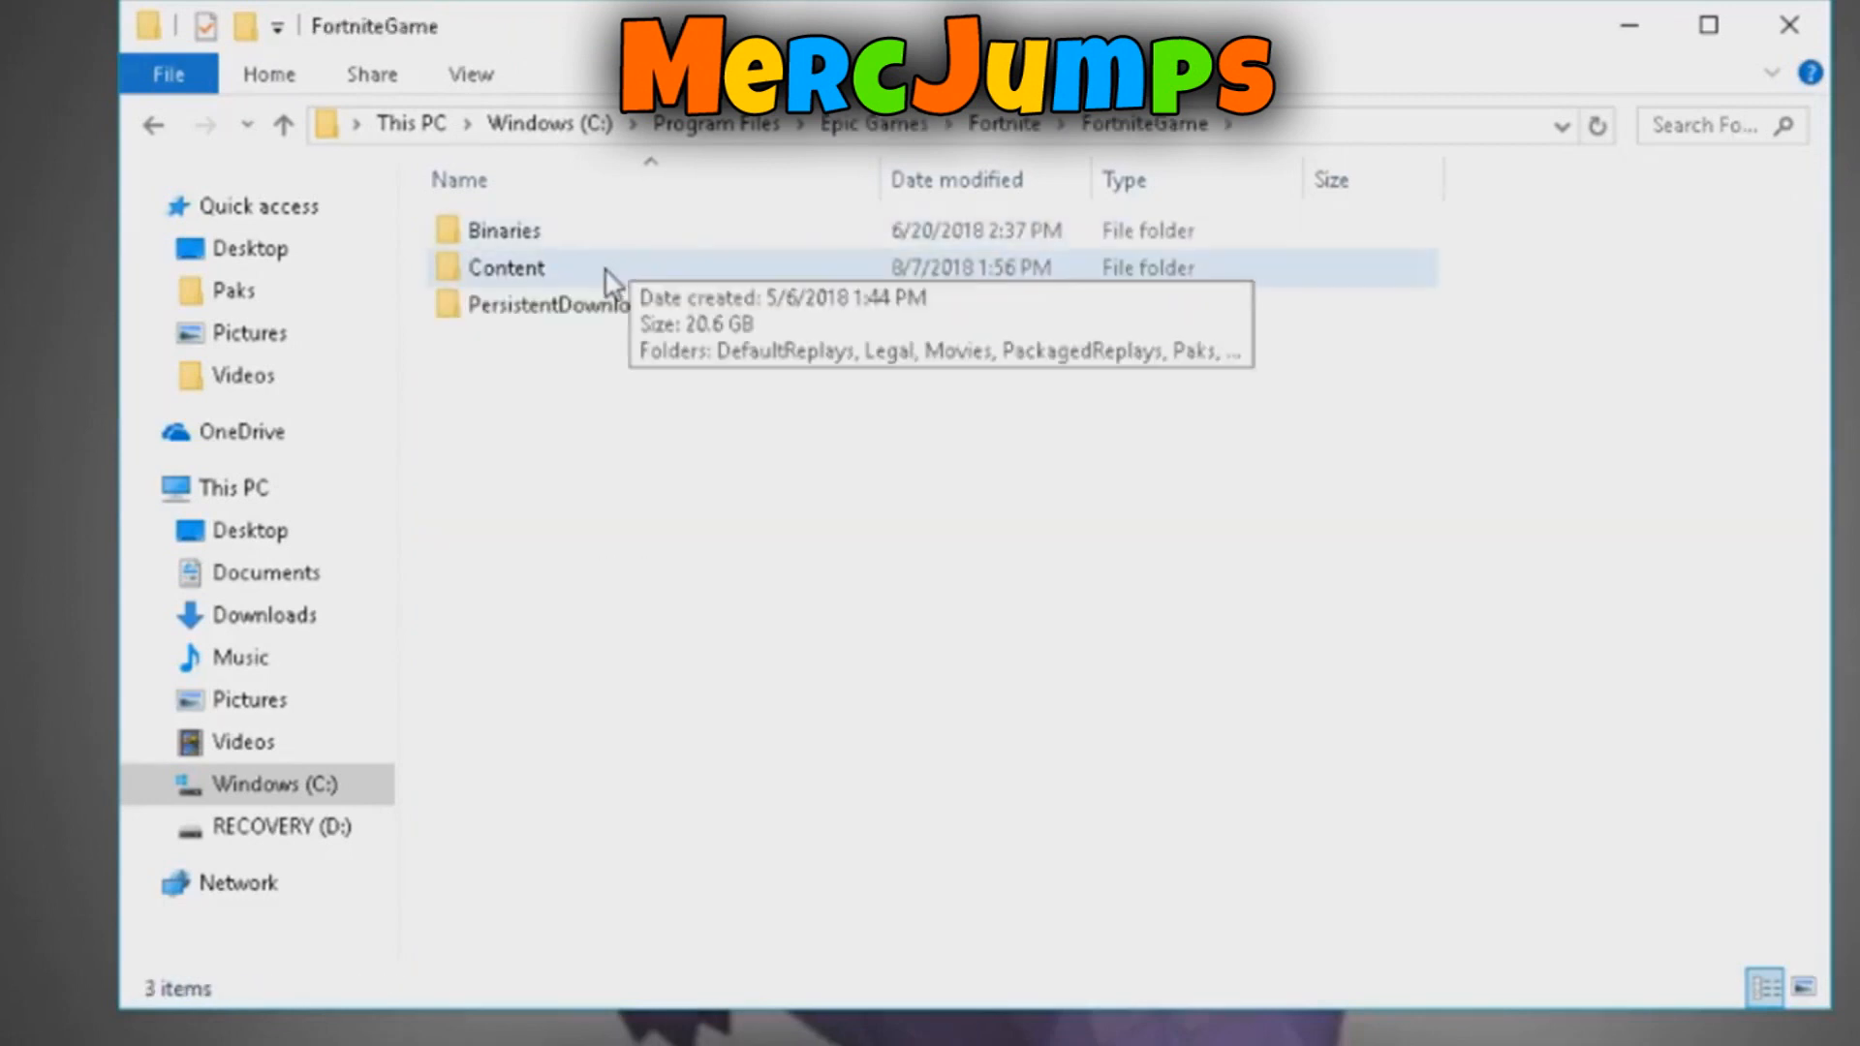
double_click(507, 267)
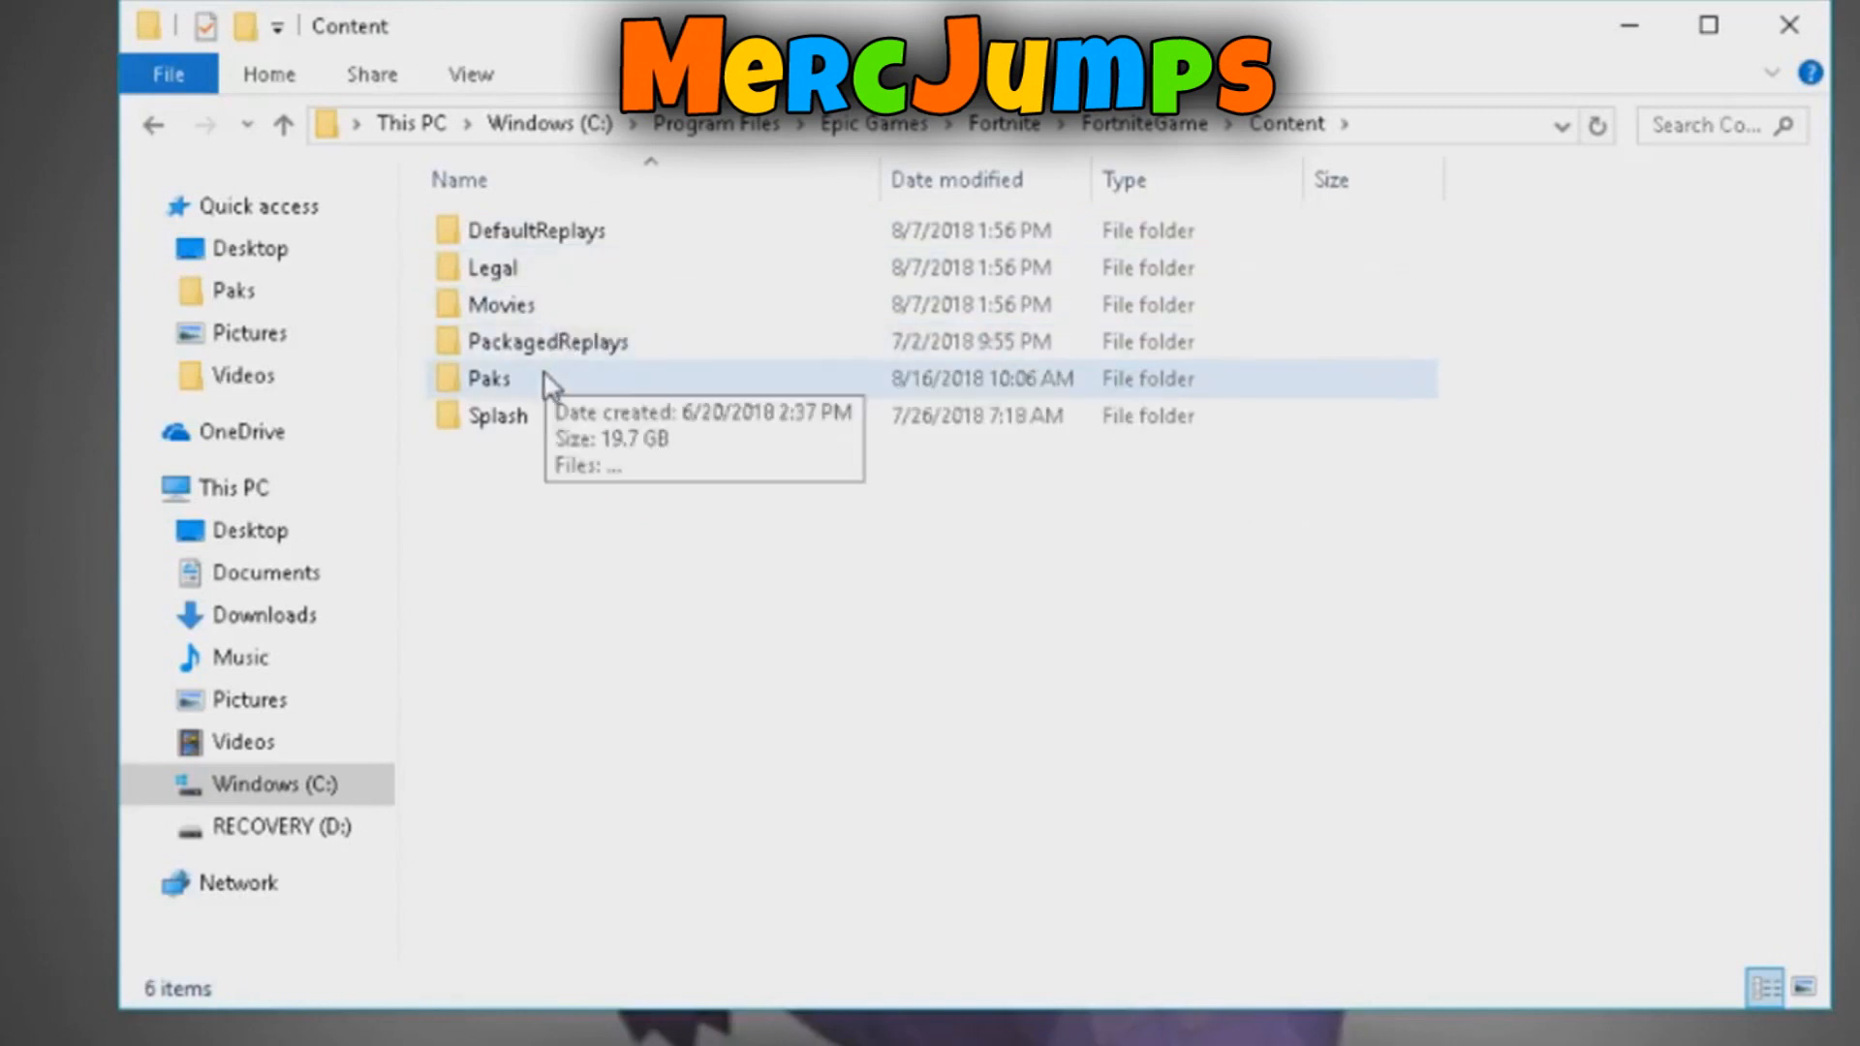
double_click(487, 377)
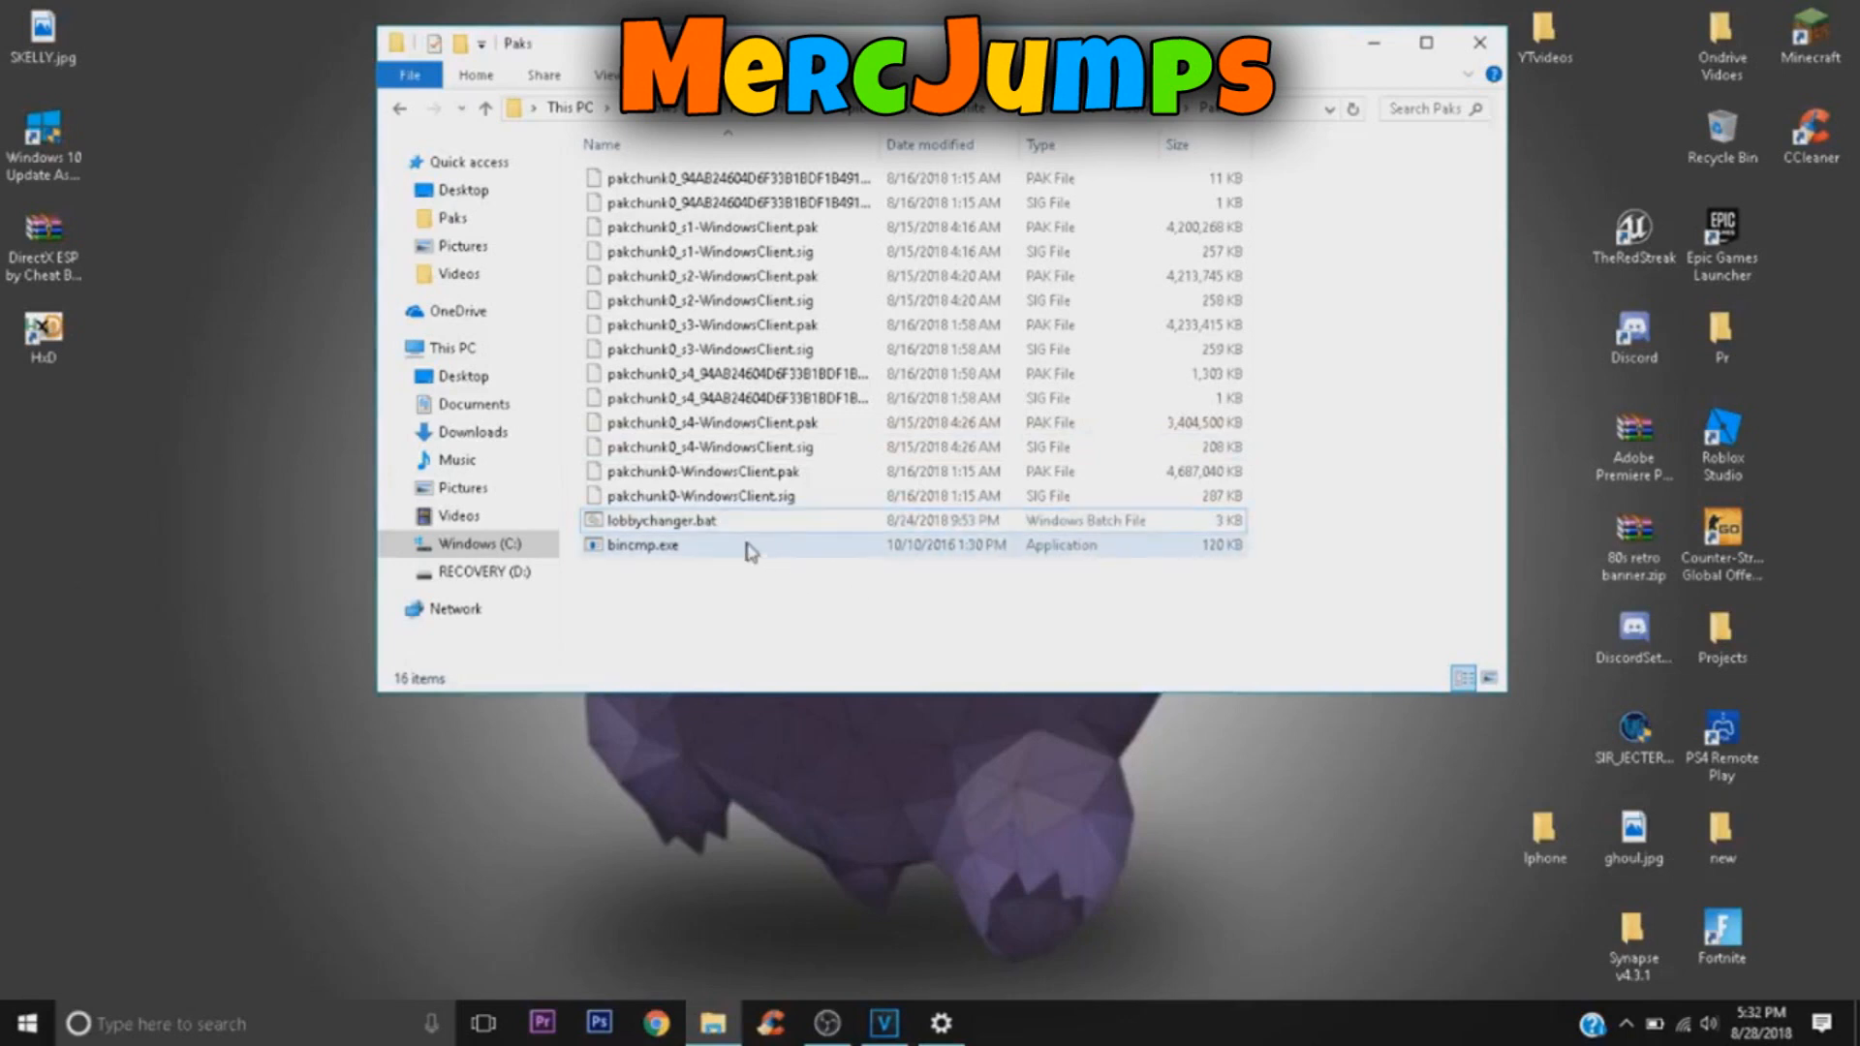
- Move lobbychanger.bat and bincmp.exe into Paks and launch lobbychanger.bat
click(665, 521)
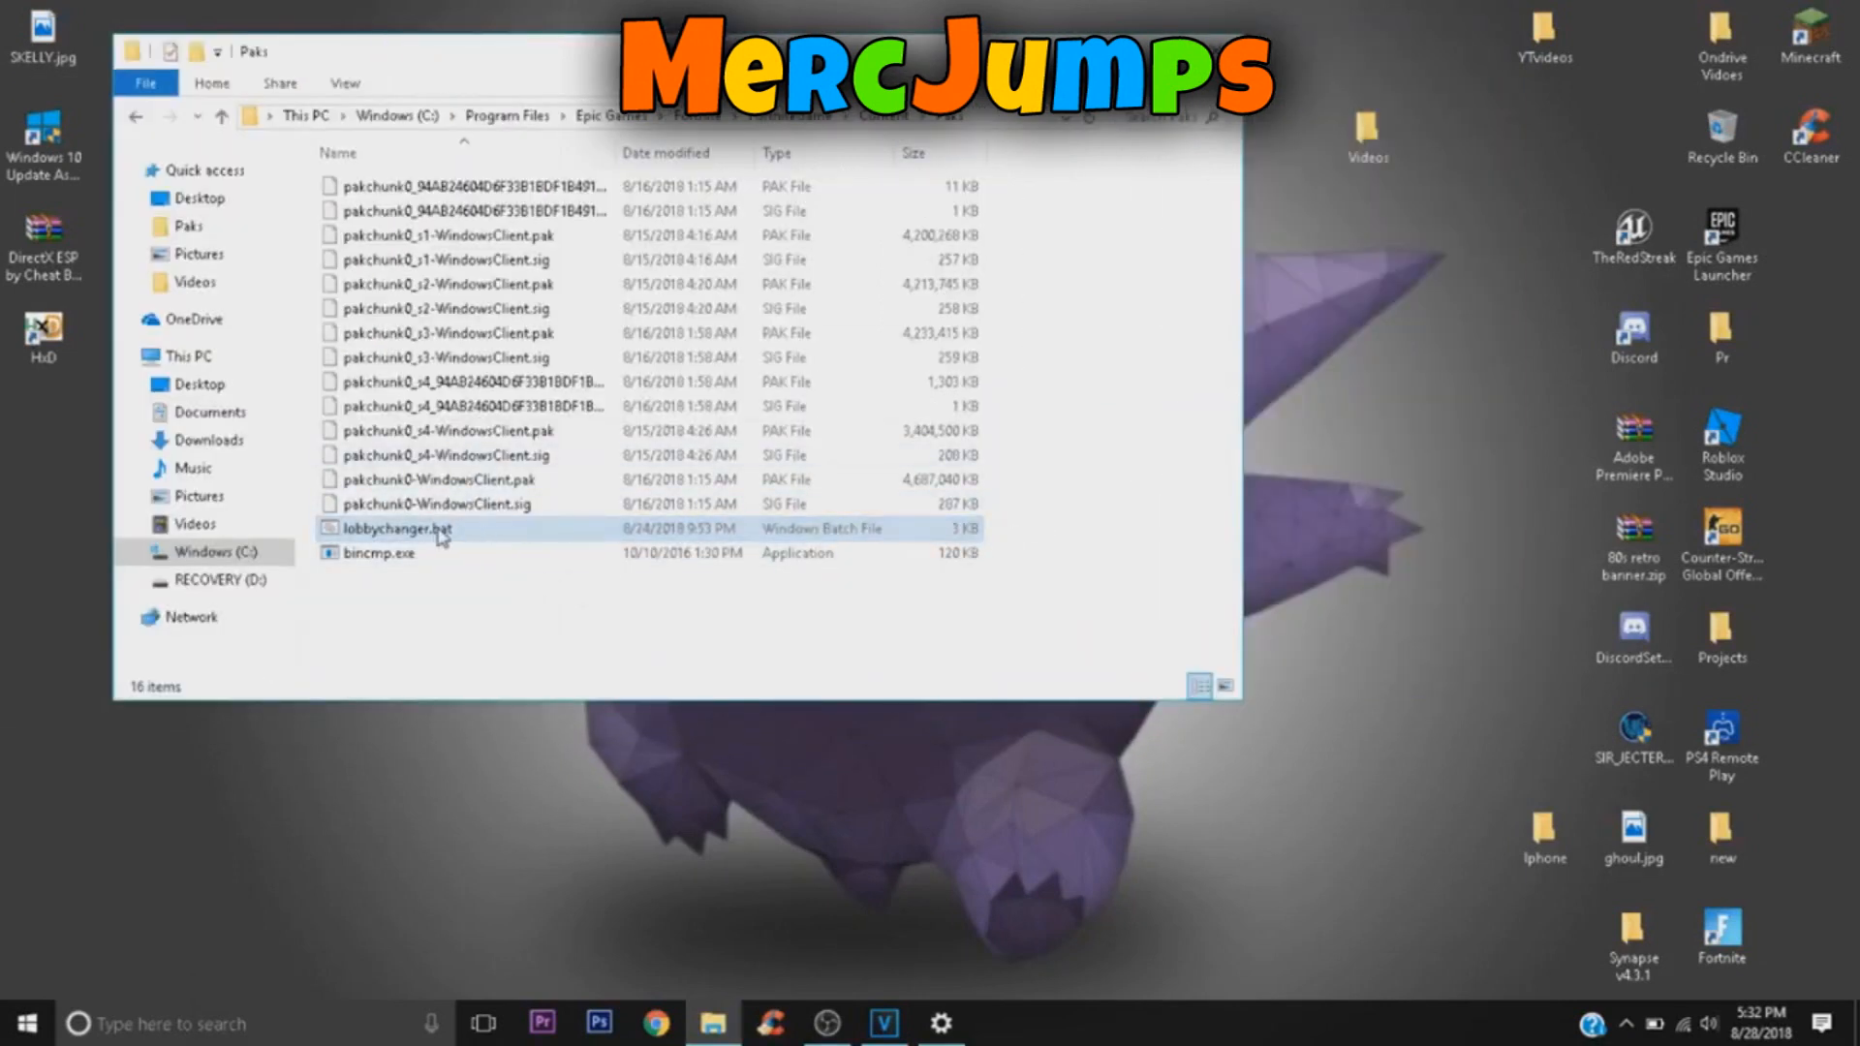
double_click(398, 529)
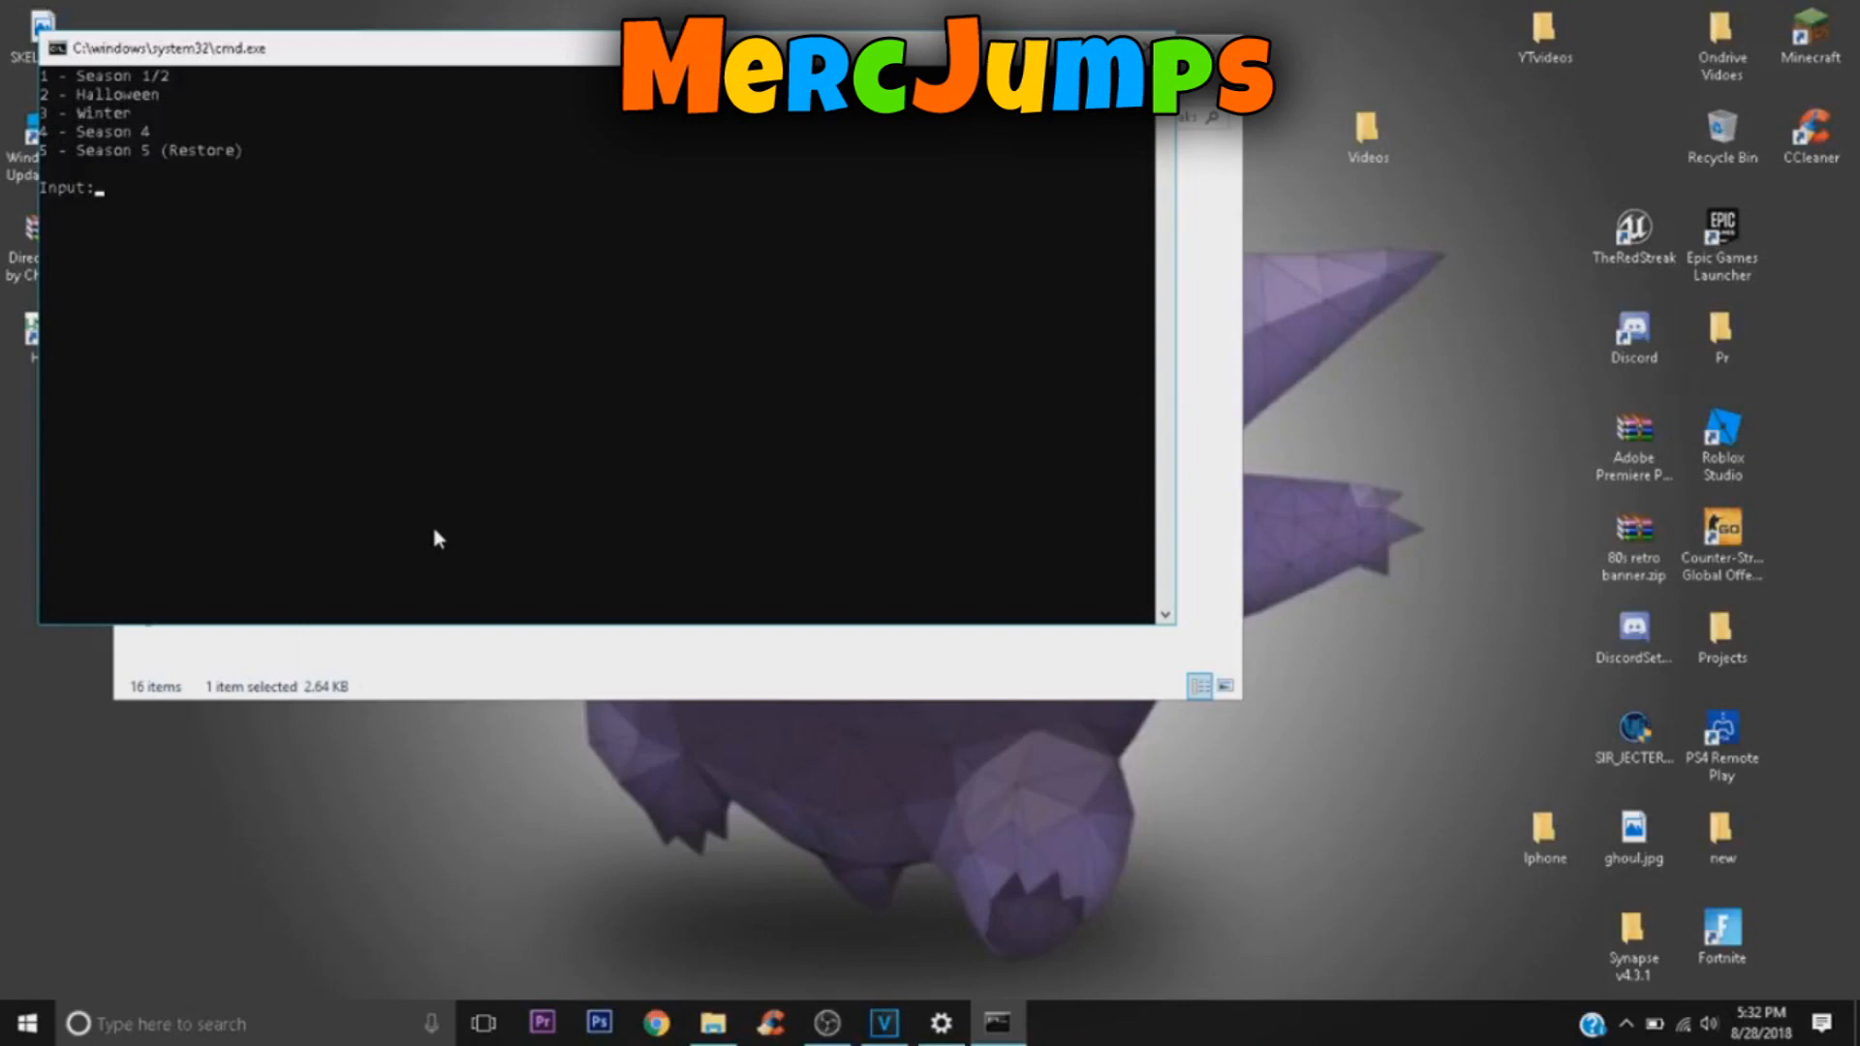
mouse_move(227, 276)
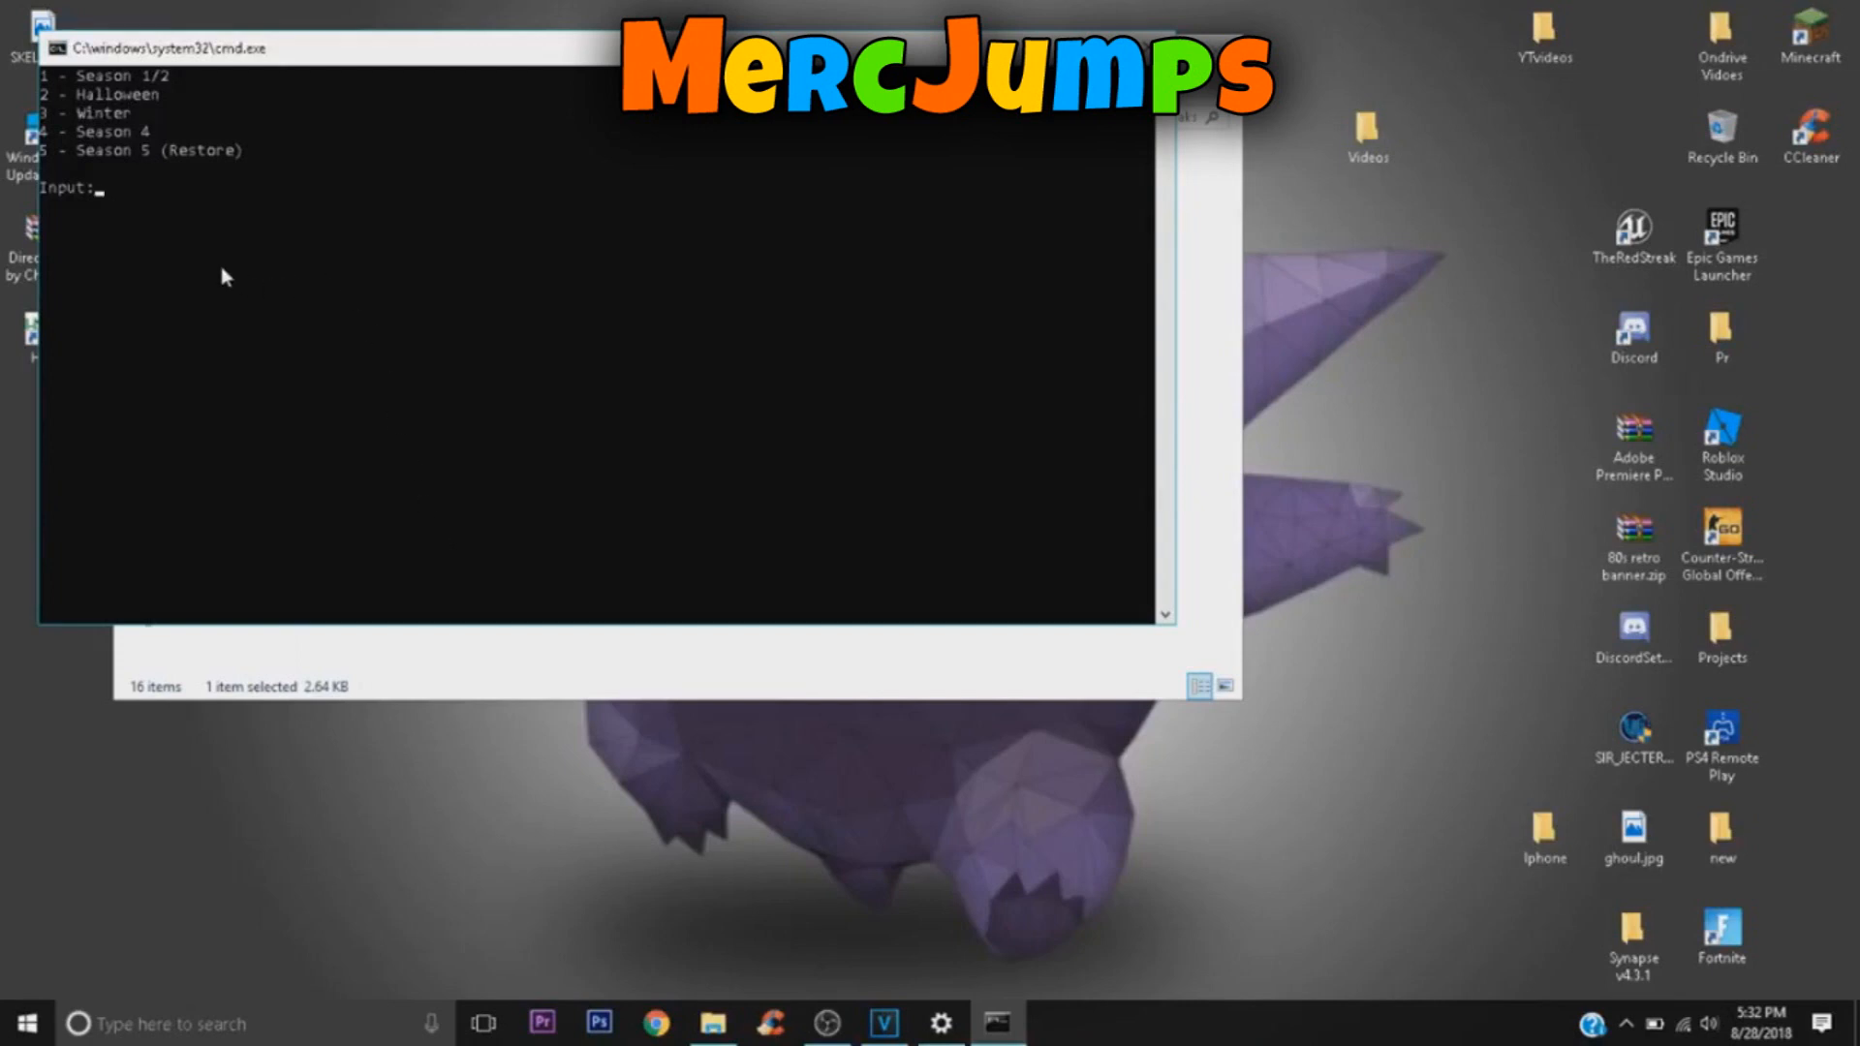
mouse_move(231, 278)
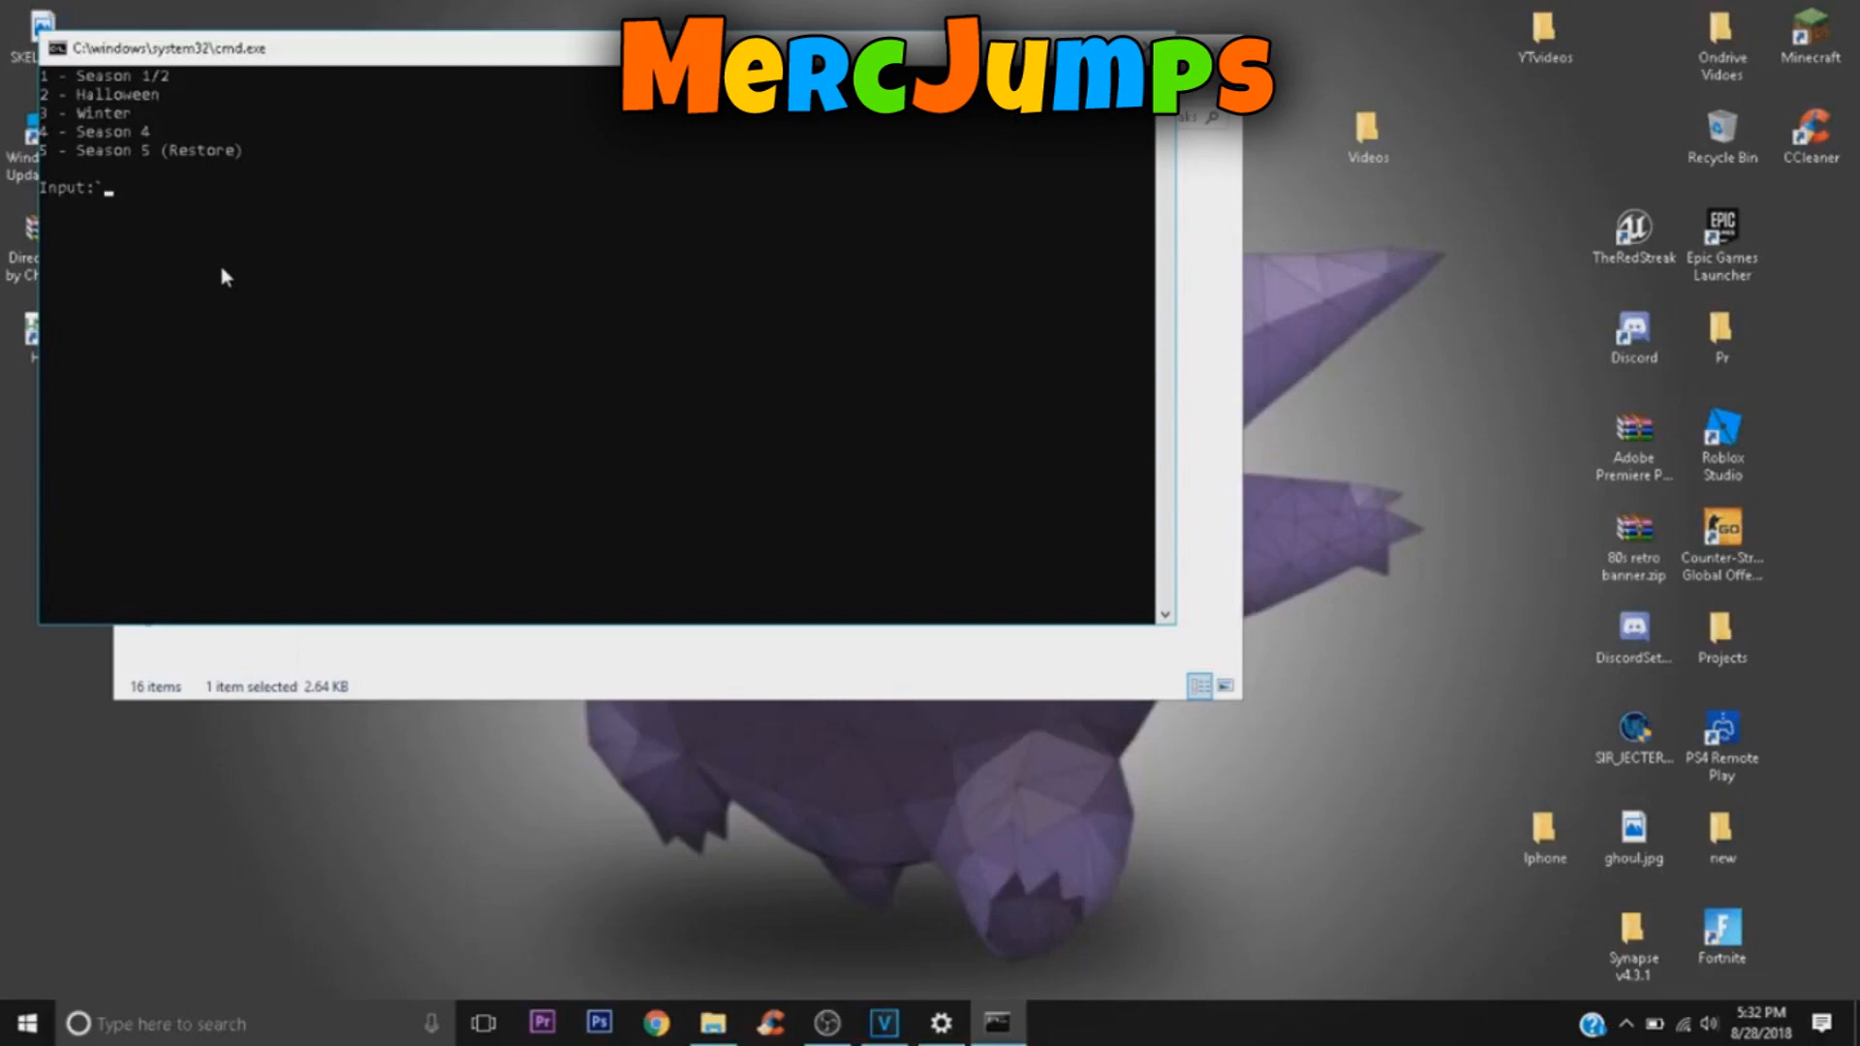
- Answer the season menu with 1, 2 and then 3 to select the Winter lobby background
text(1)
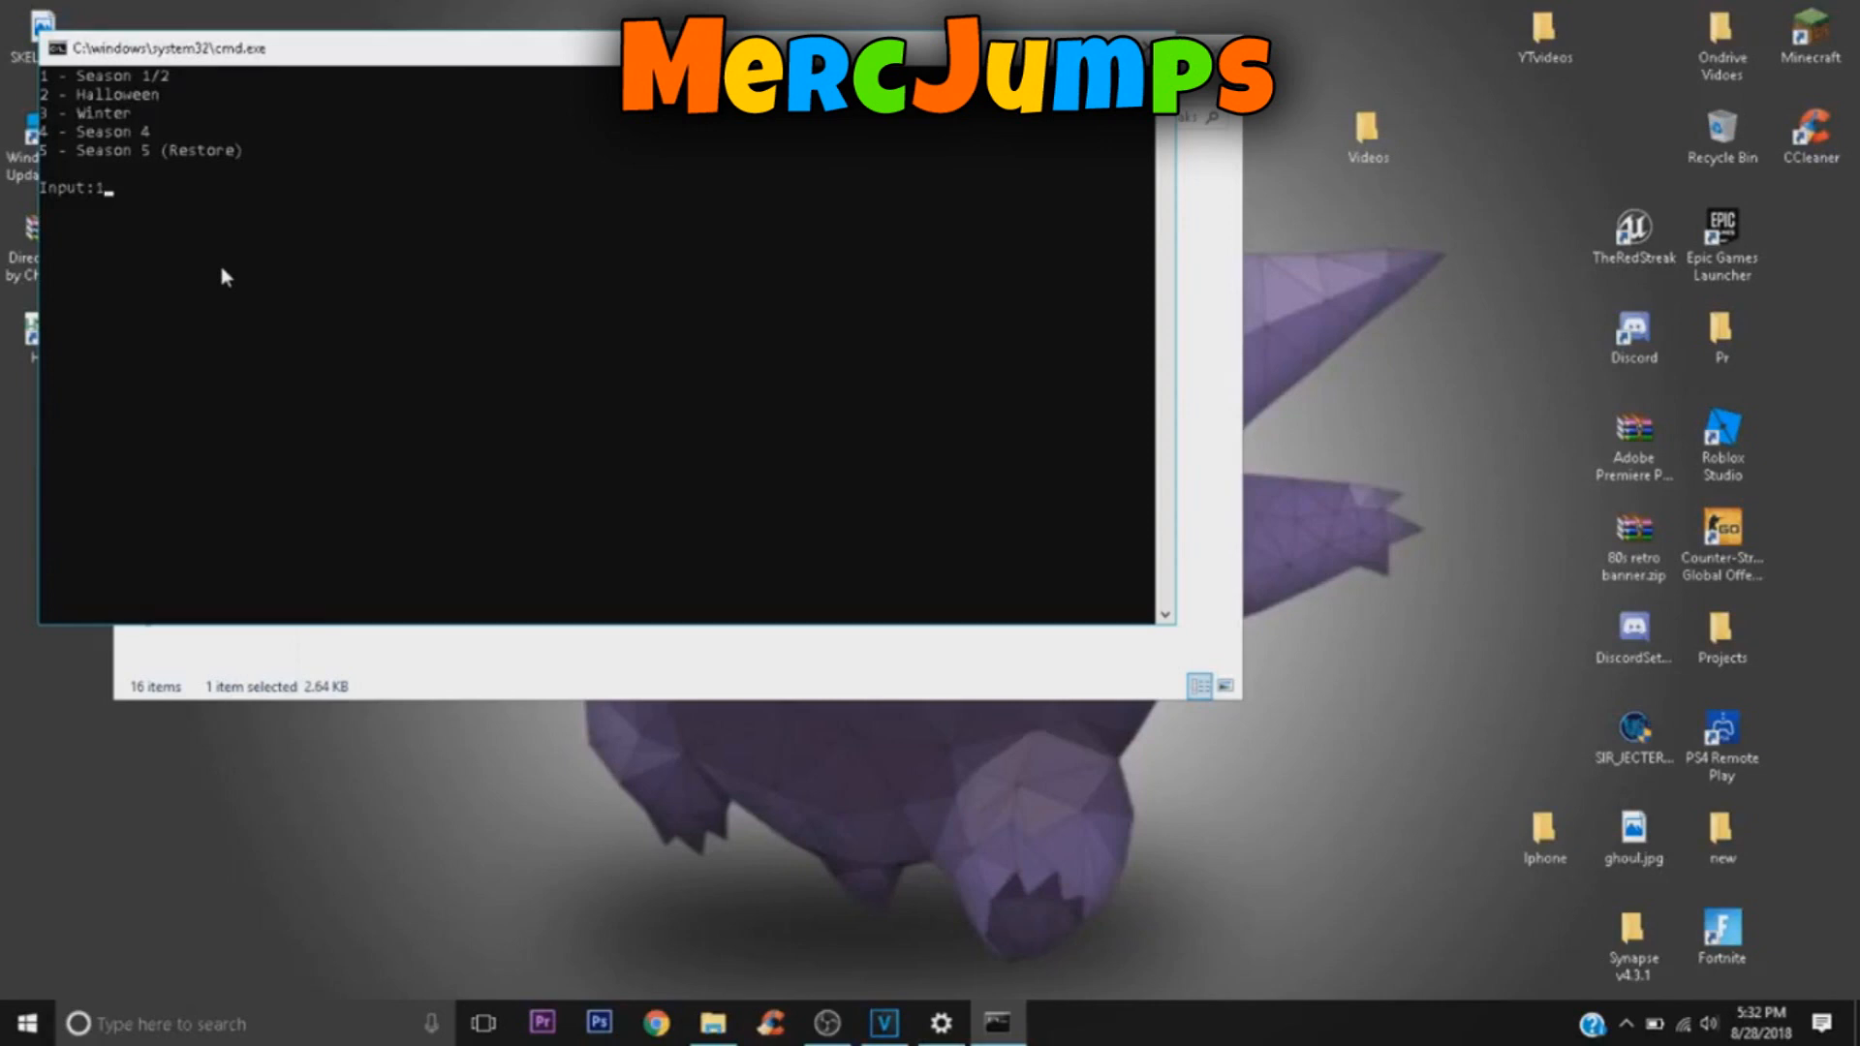
key(Backspace)
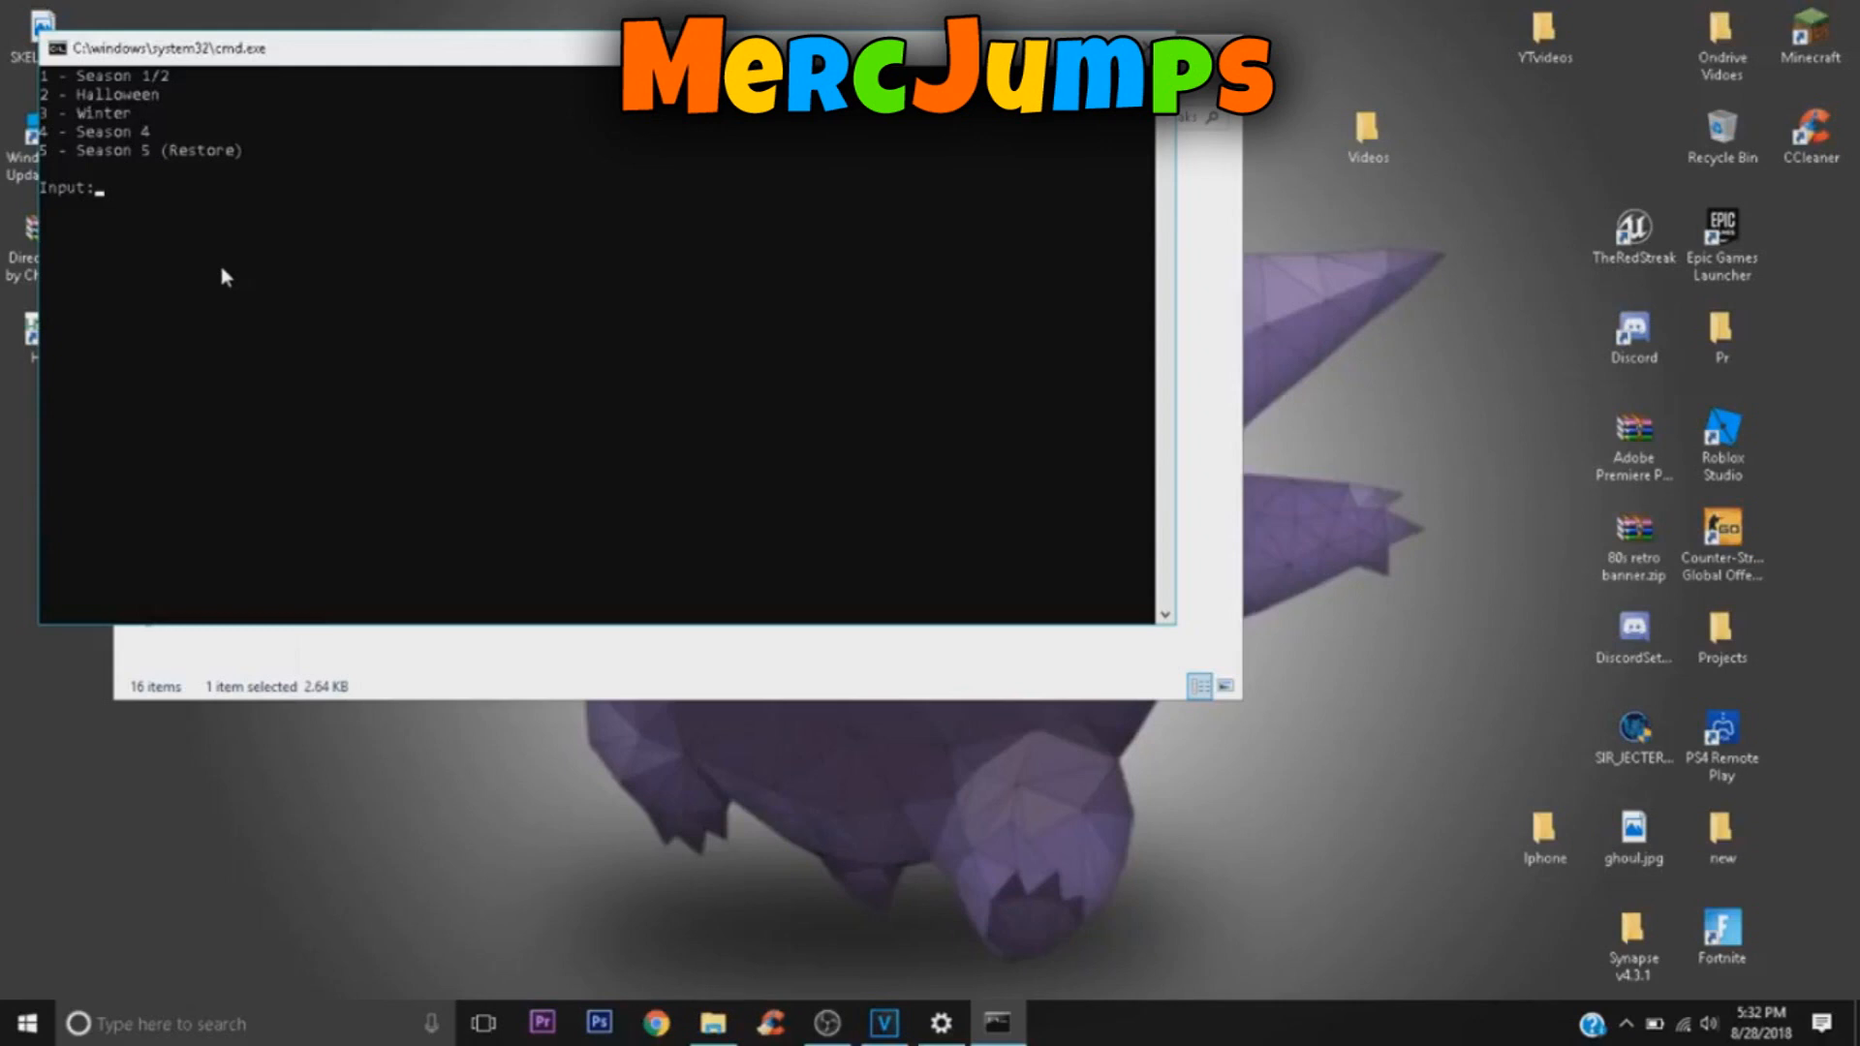
text(2)
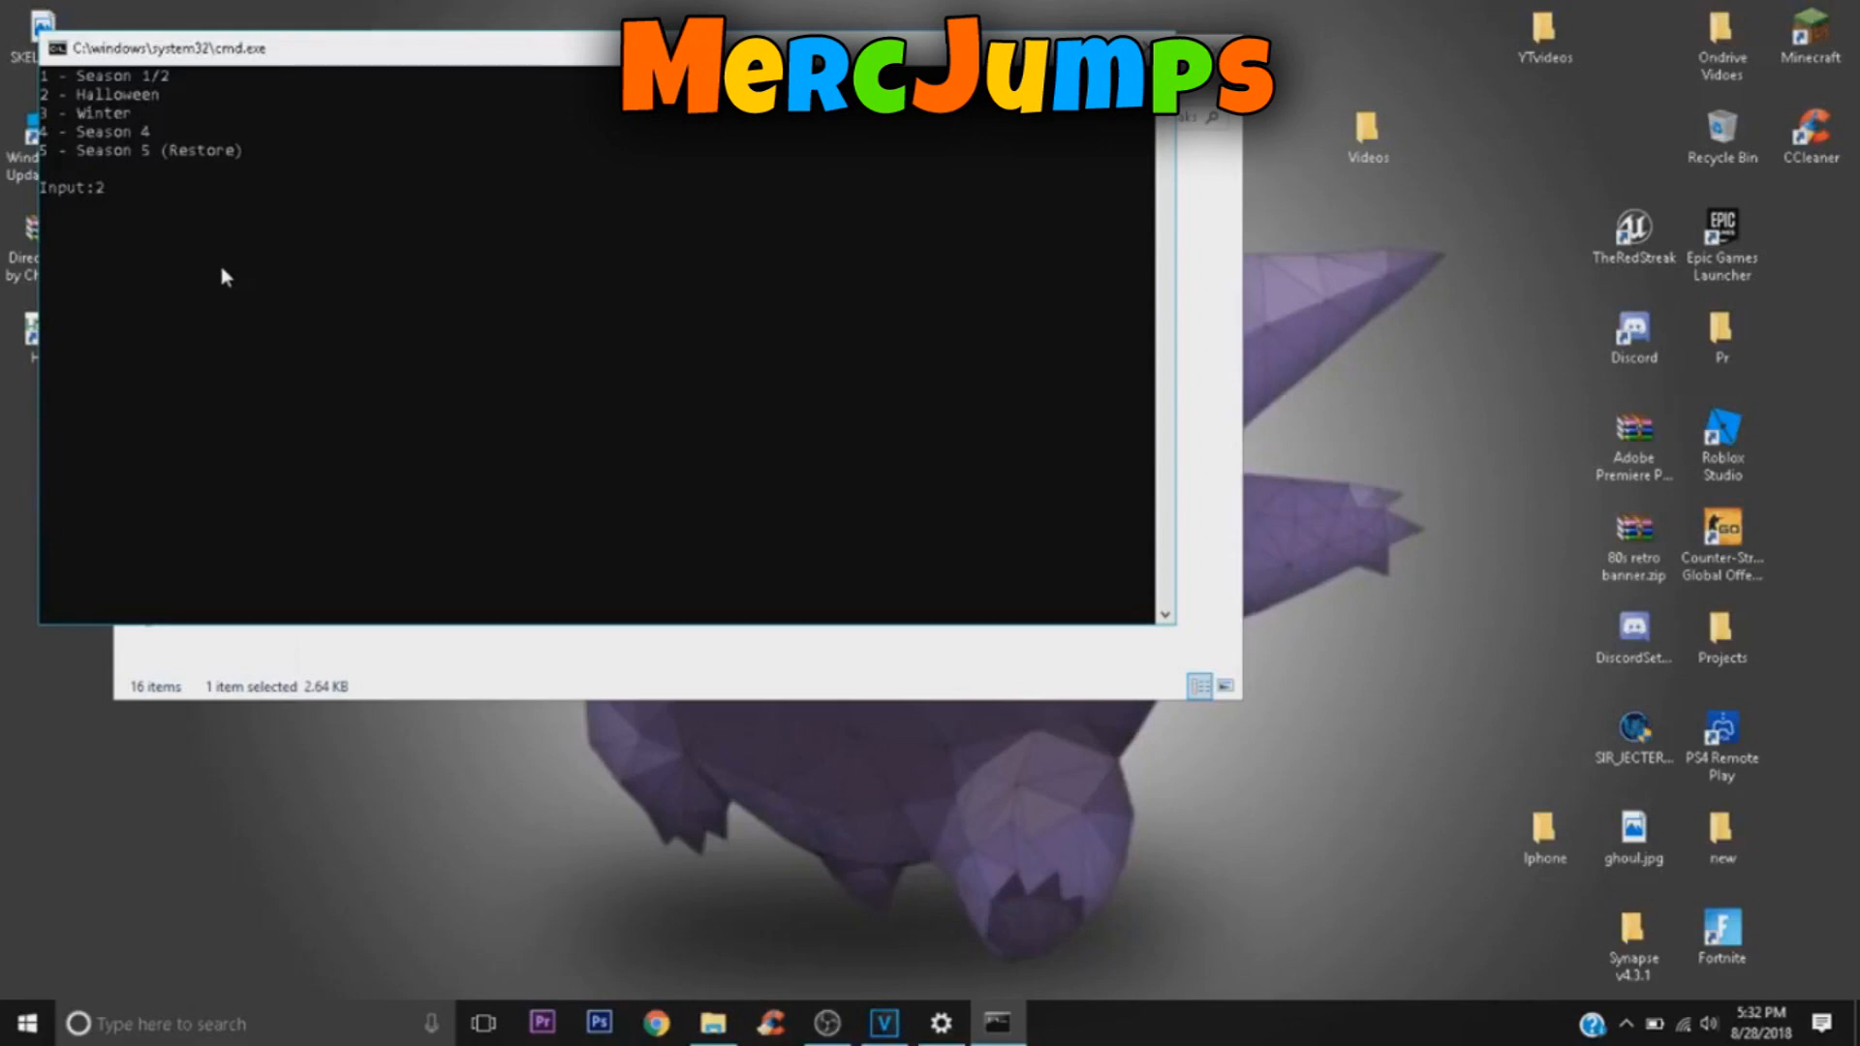
key(backspace)
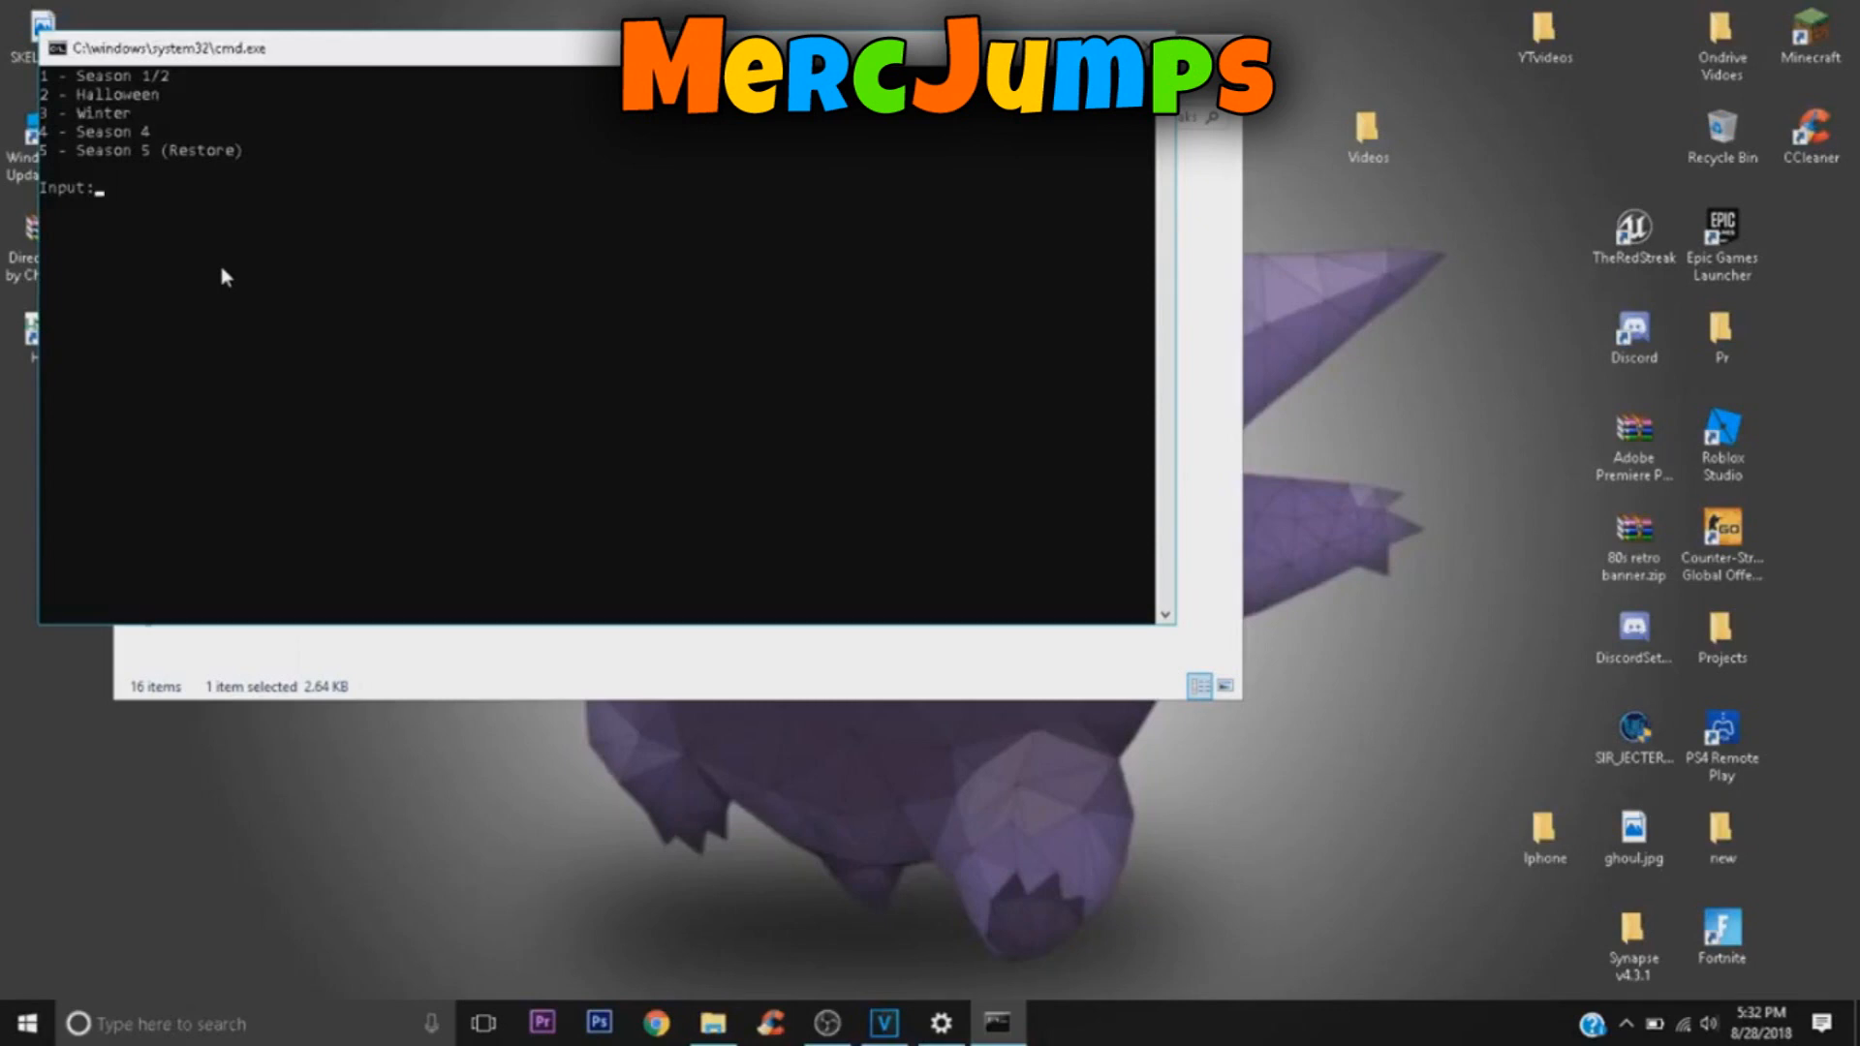
text(3)
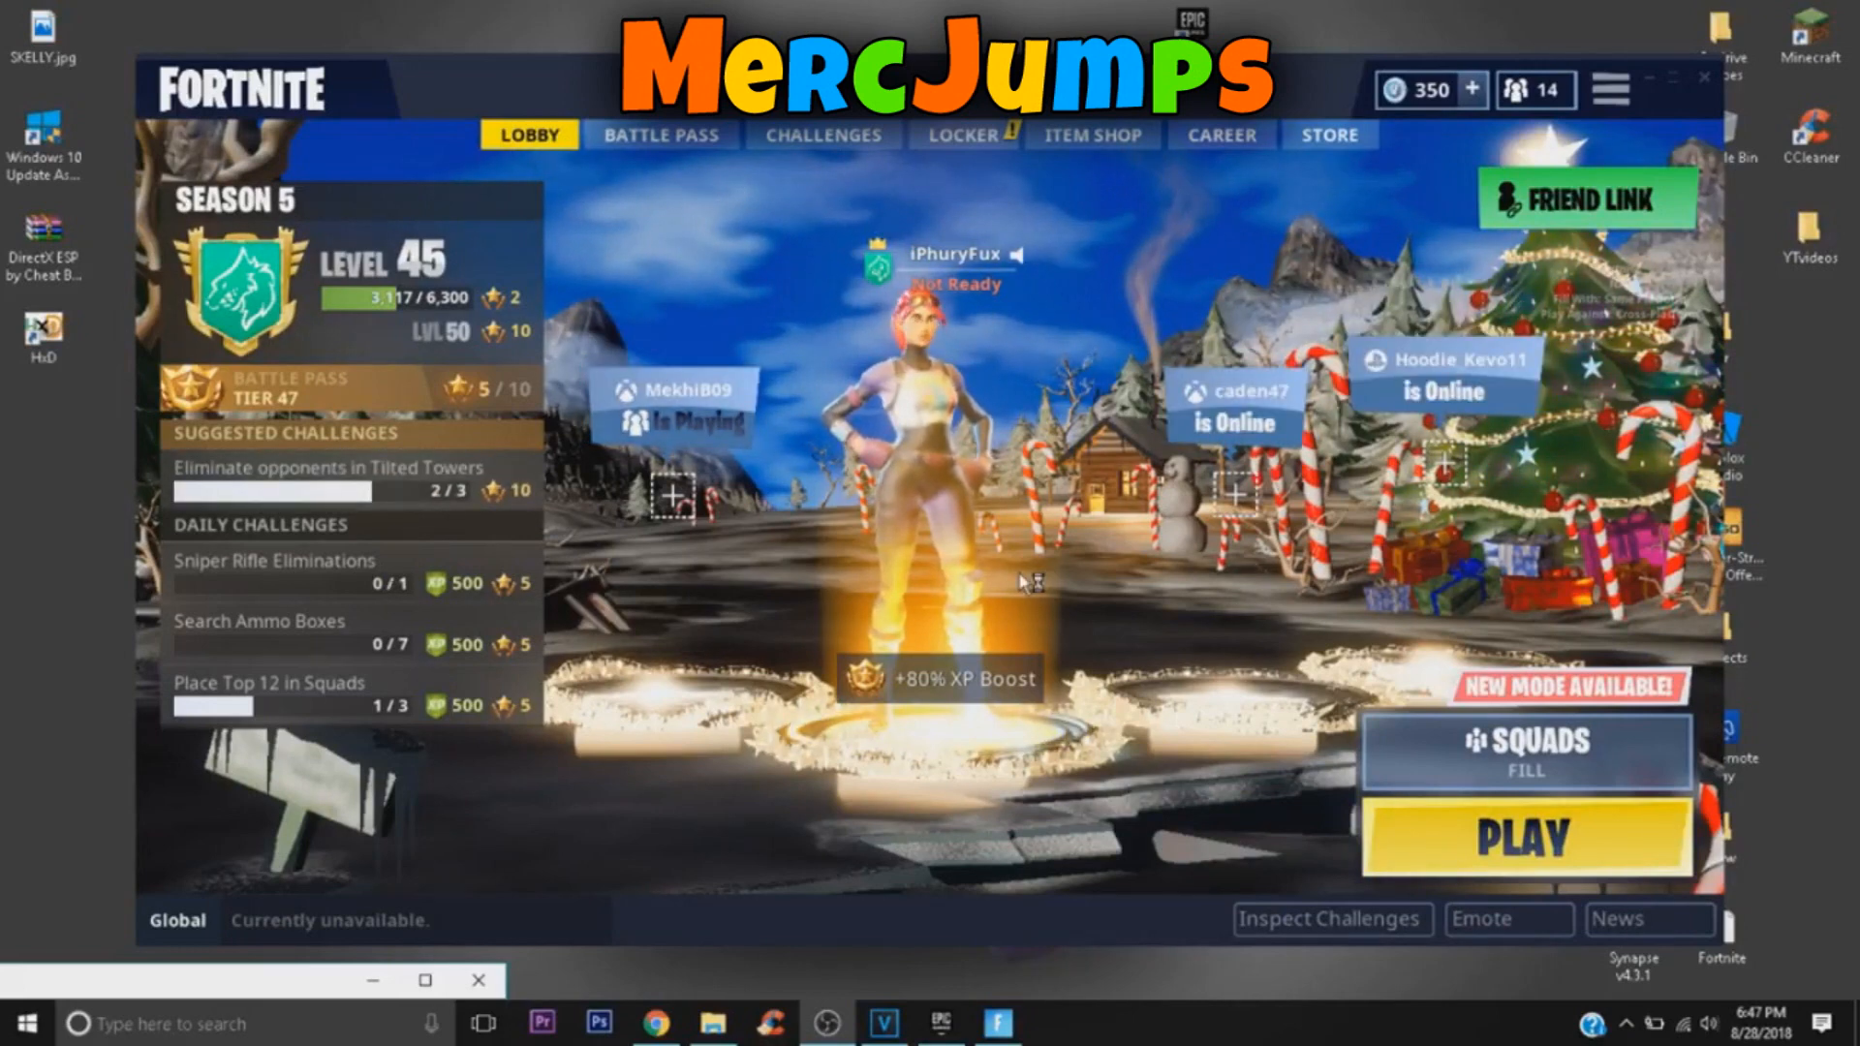
mouse_move(712, 460)
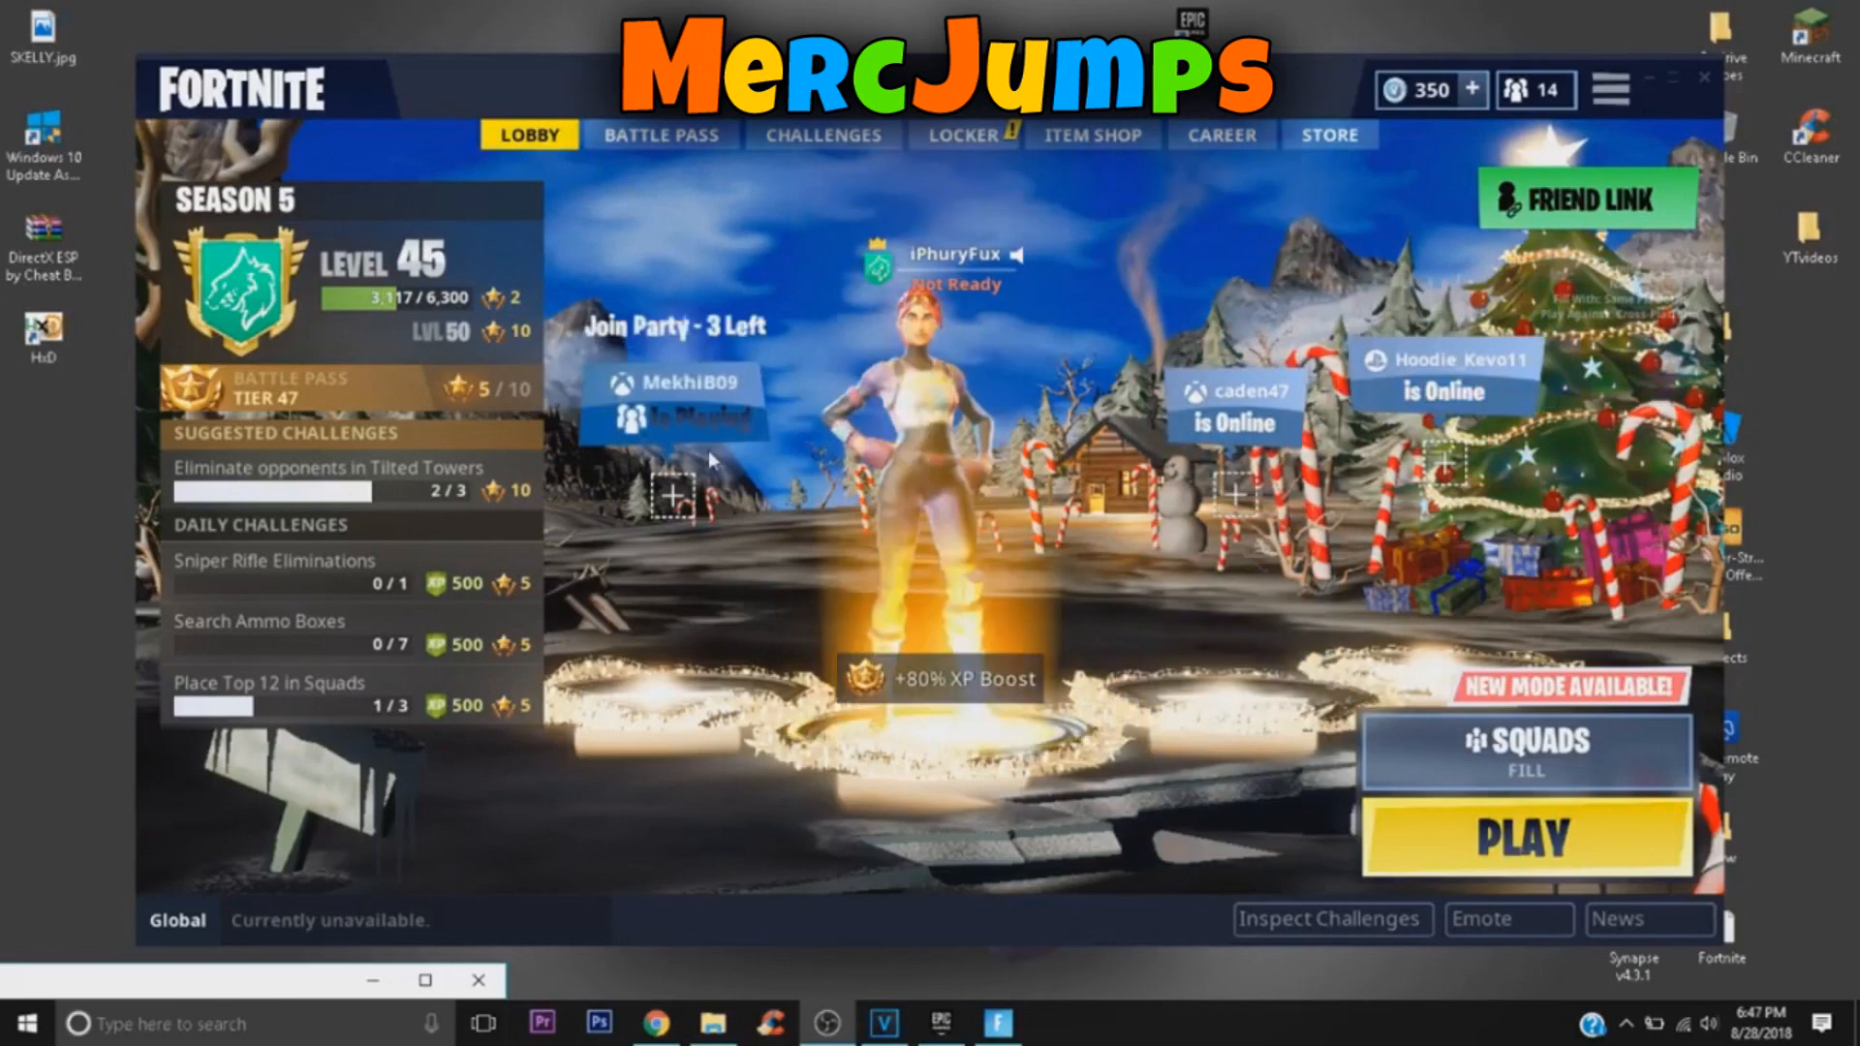